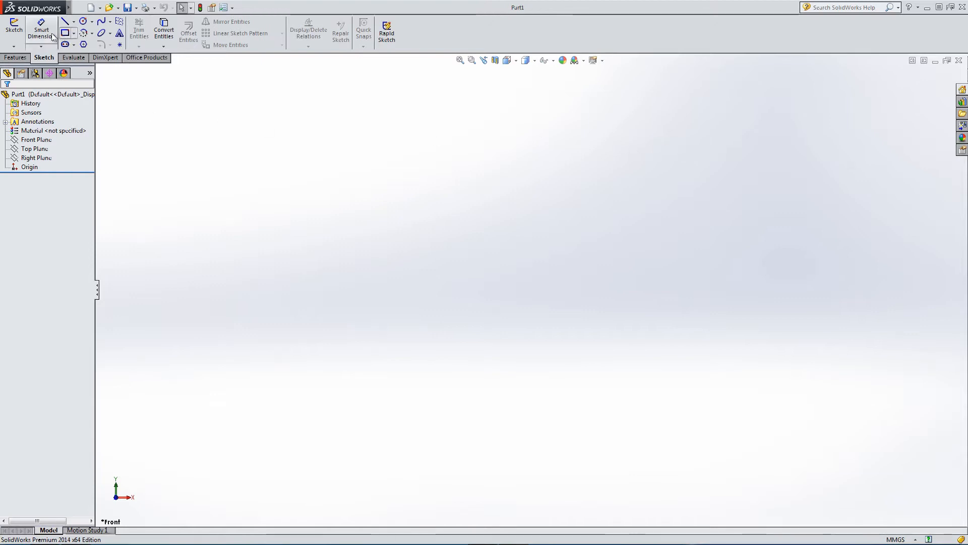
Step: Start a new sketch on the Front Plane with the Circle tool and draw two circles
left_click(14, 28)
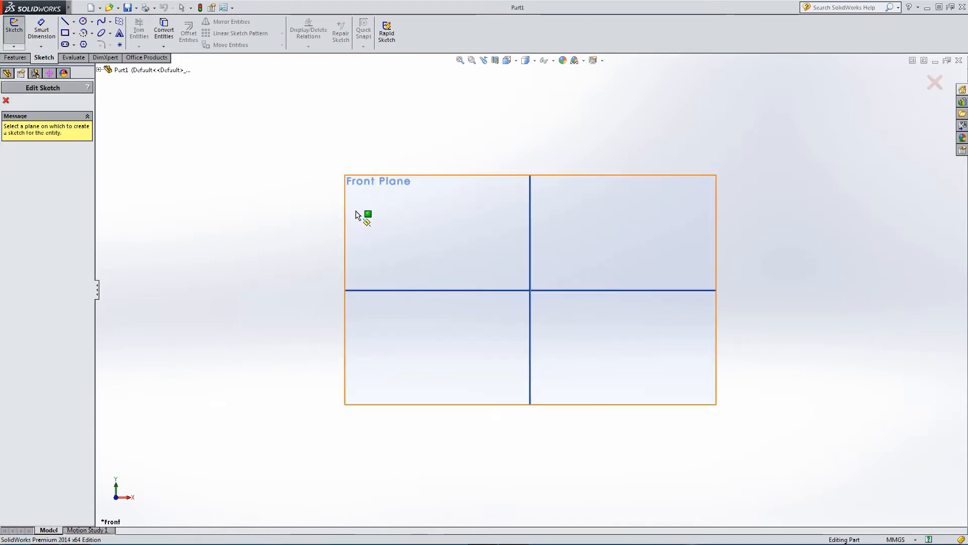
left_click(437, 231)
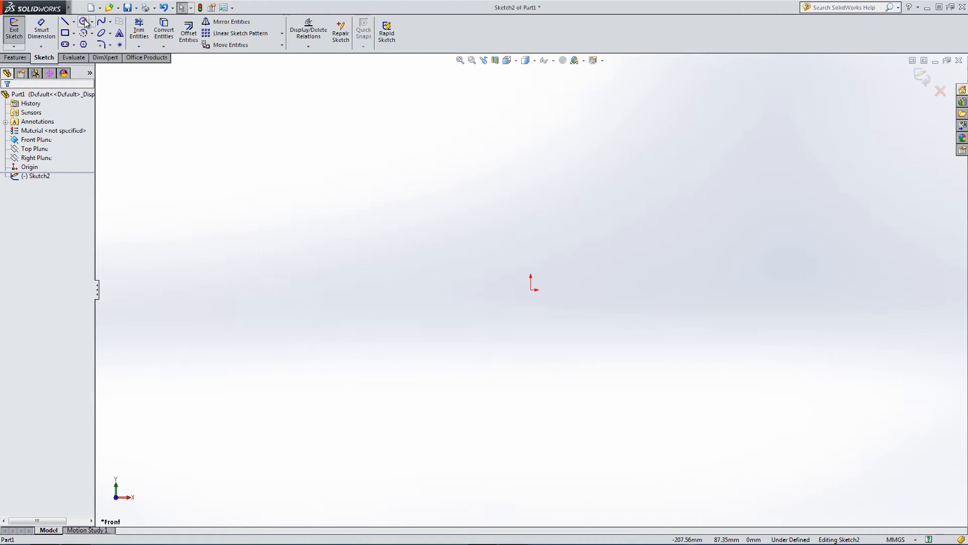
left_click(83, 21)
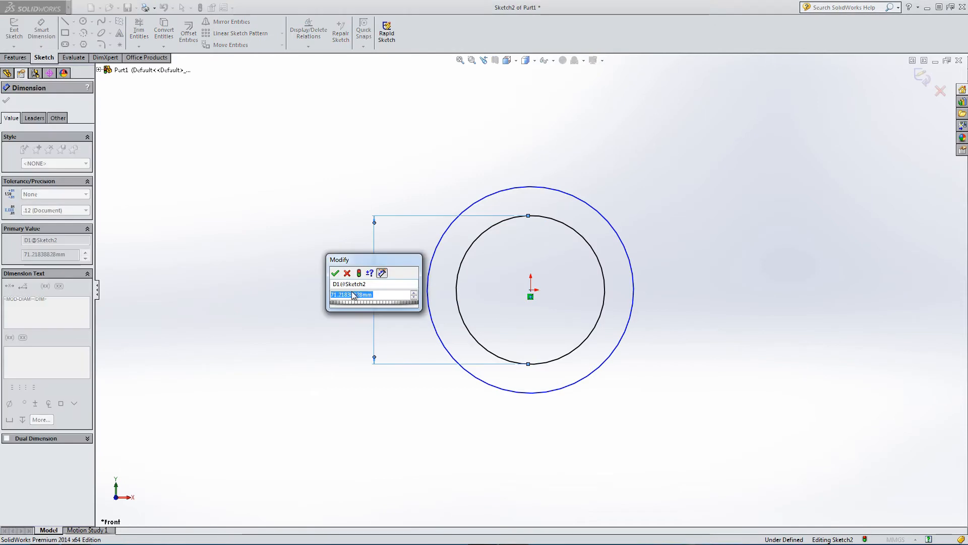
Step: Dimension the inner circle to 100 mm diameter and the second dimension to 10 mm
type("100")
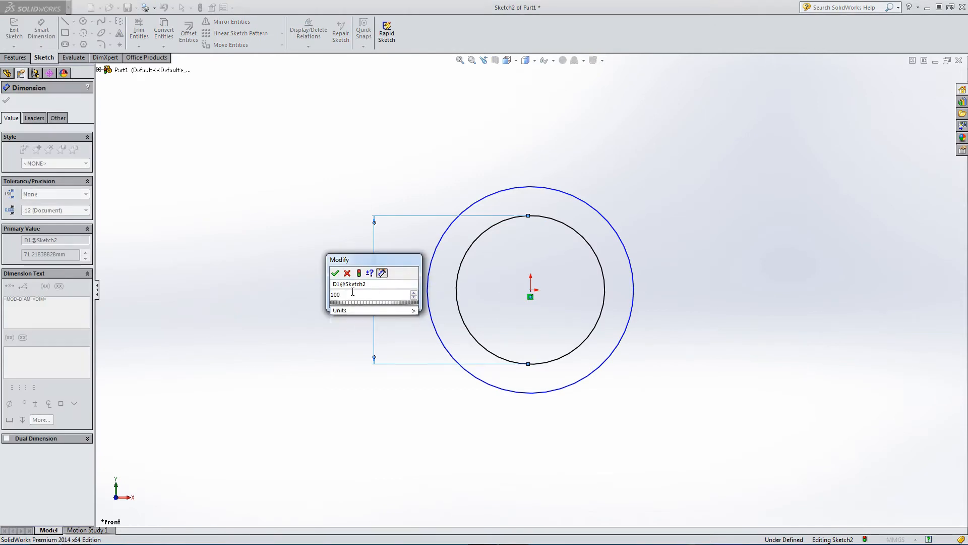
left_click(336, 273)
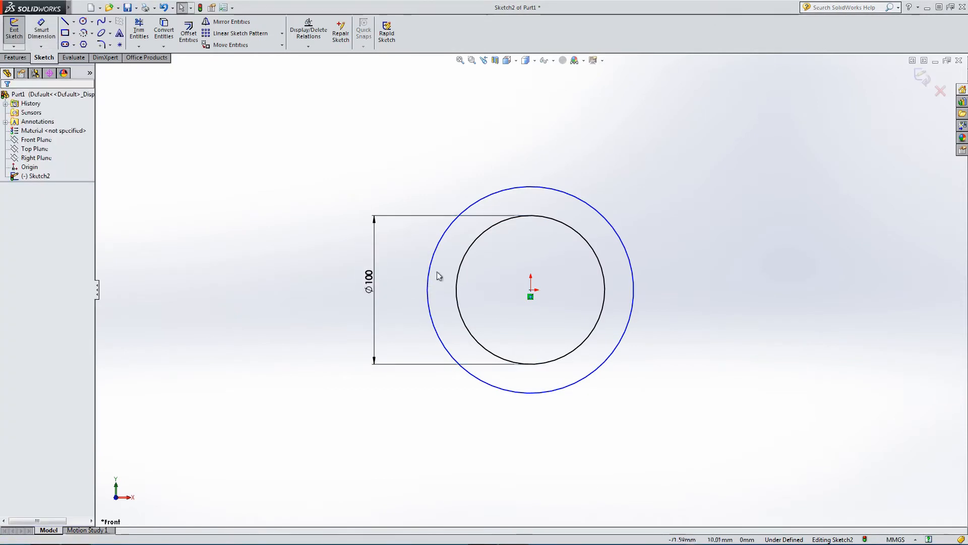
mouse_move(367, 173)
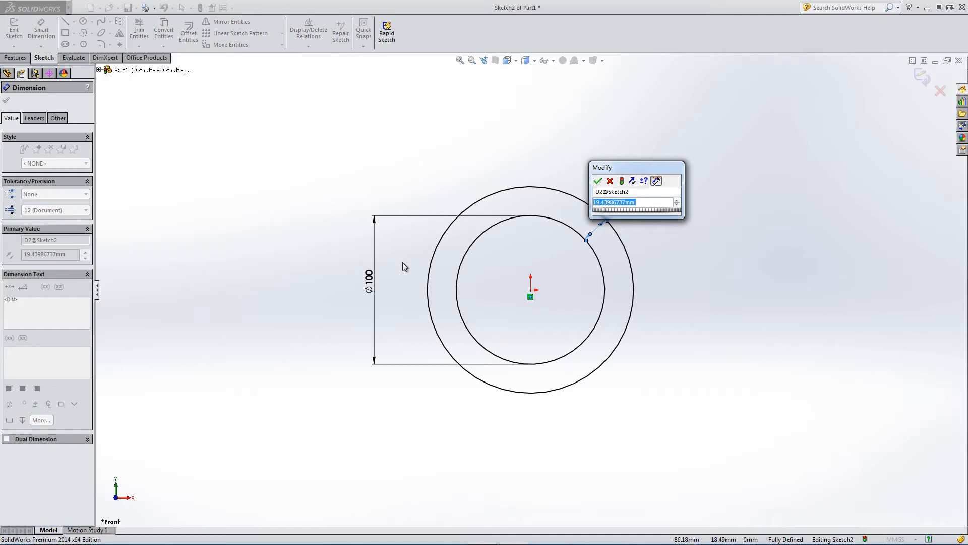
type("10")
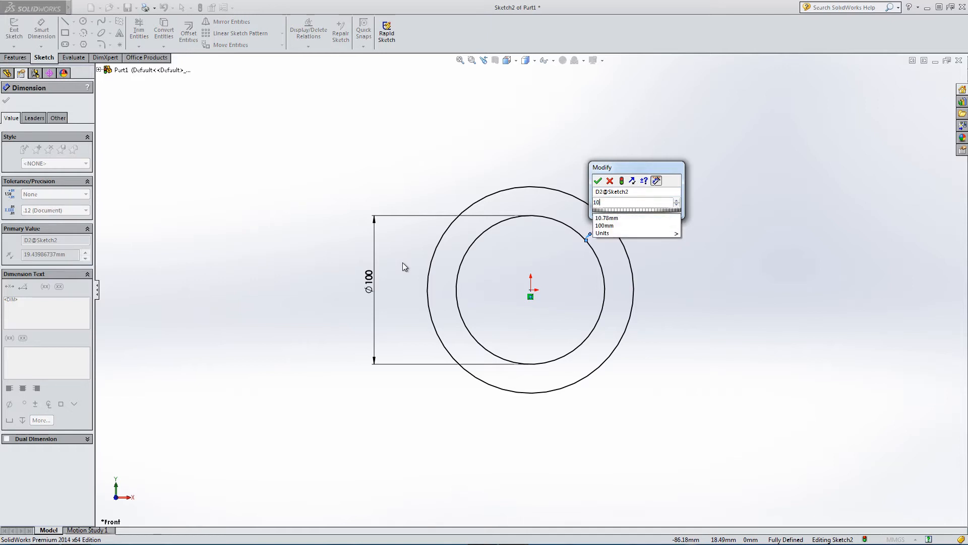
left_click(597, 180)
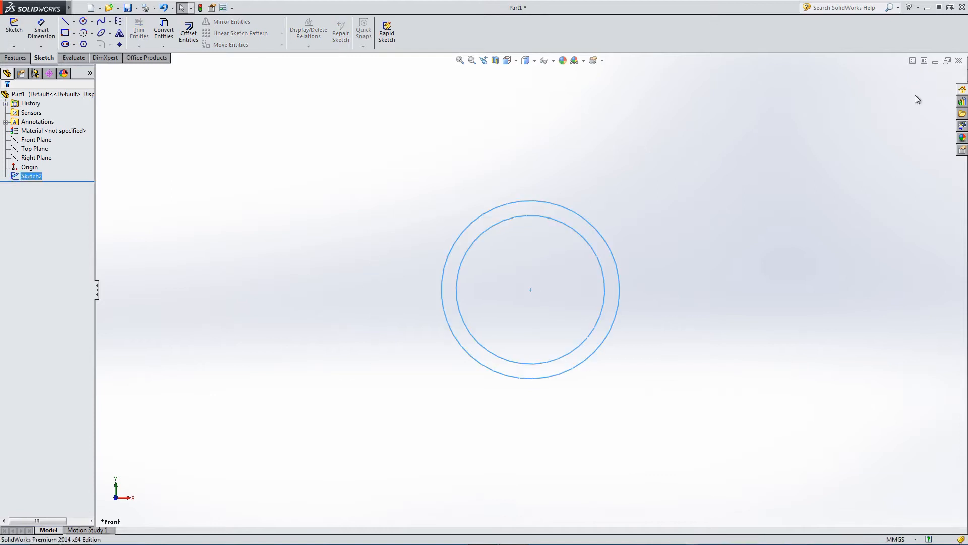
Step: Set D2@Sketch2 equal to "D1@Sketch2" - 90 in the part's equations, which reports a syntax error
right_click(18, 94)
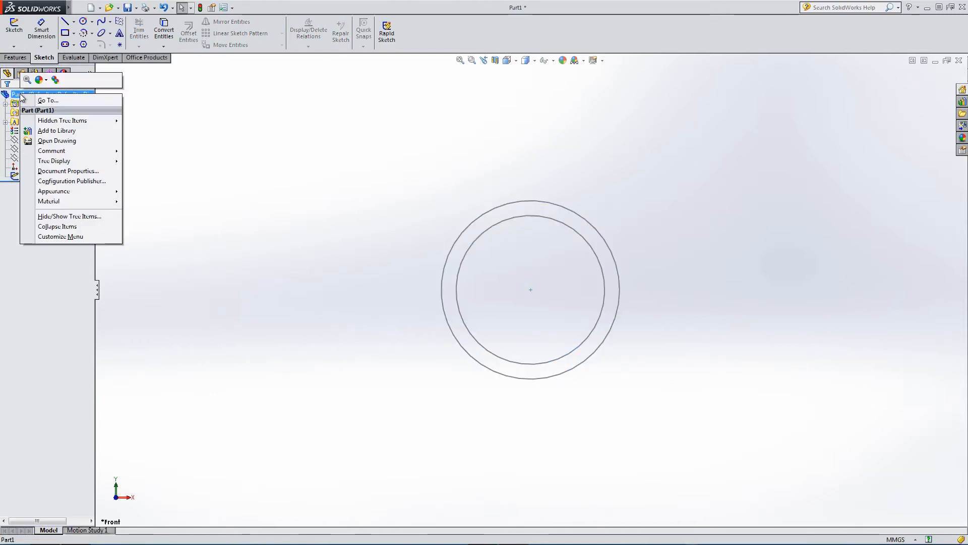
mouse_move(47, 101)
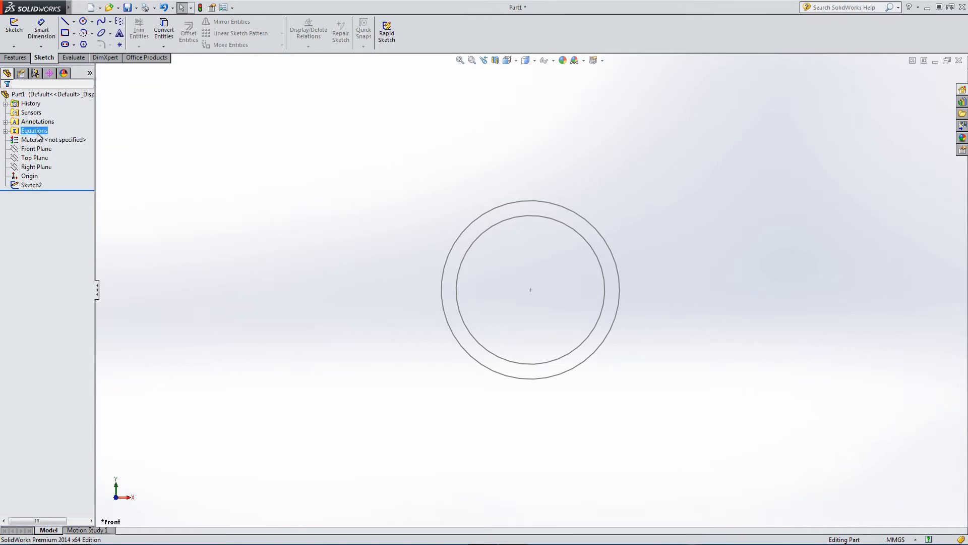
double_click(34, 130)
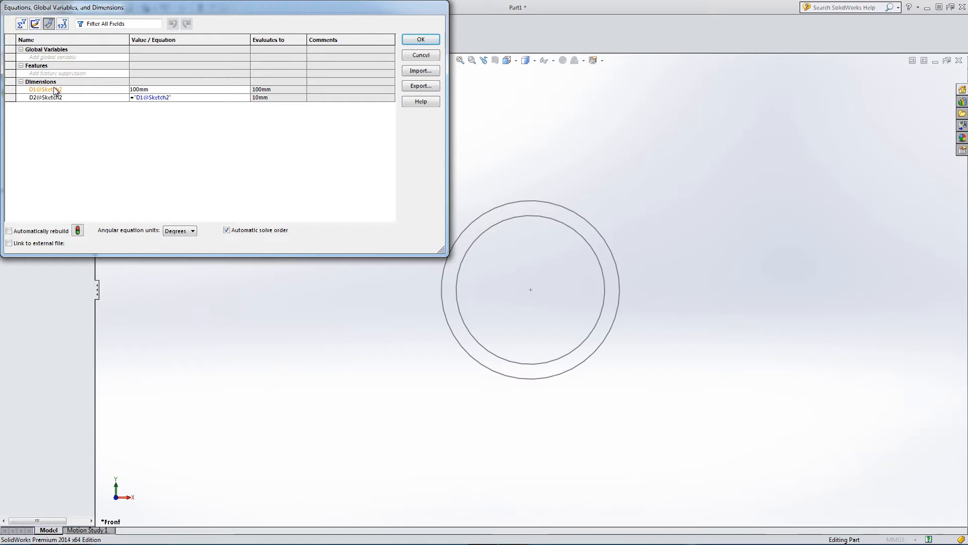
left_click(185, 97)
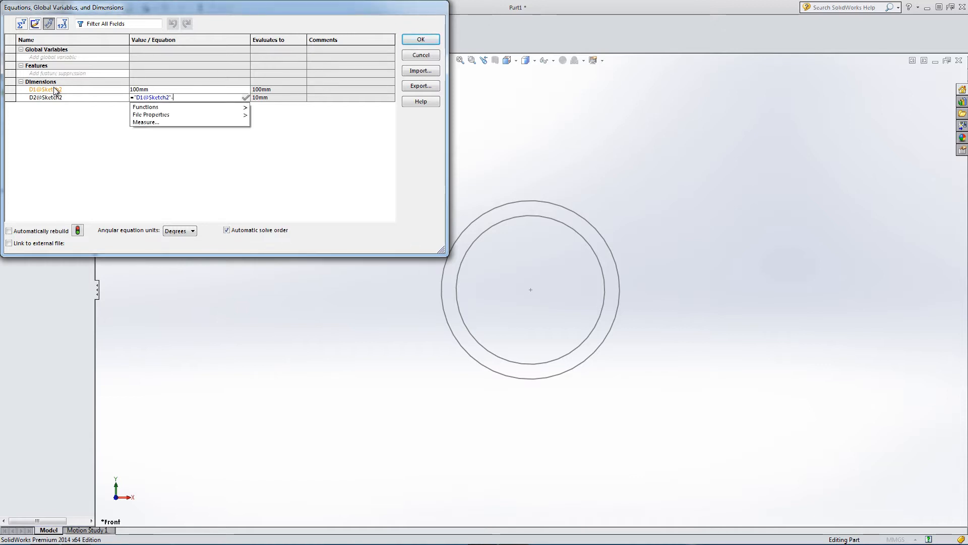
type("-90")
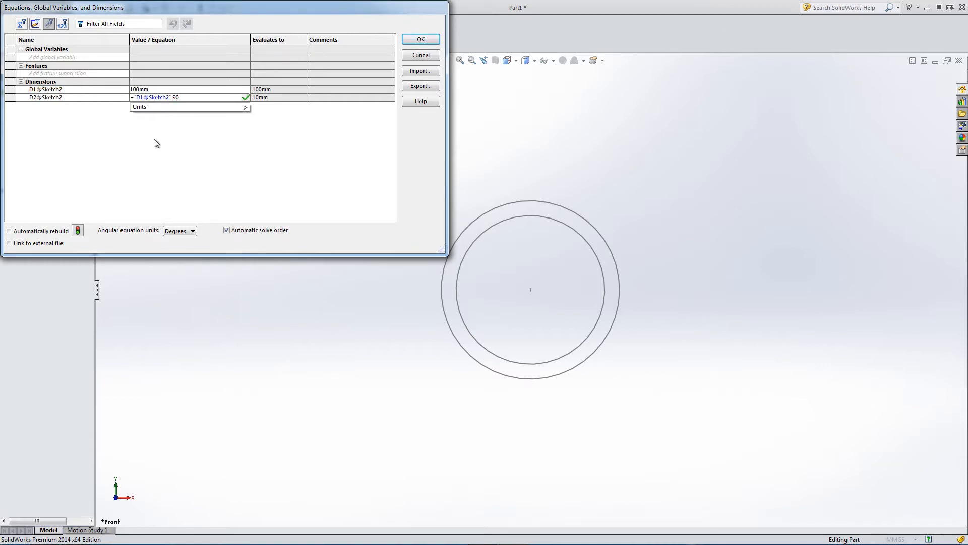
left_click(245, 107)
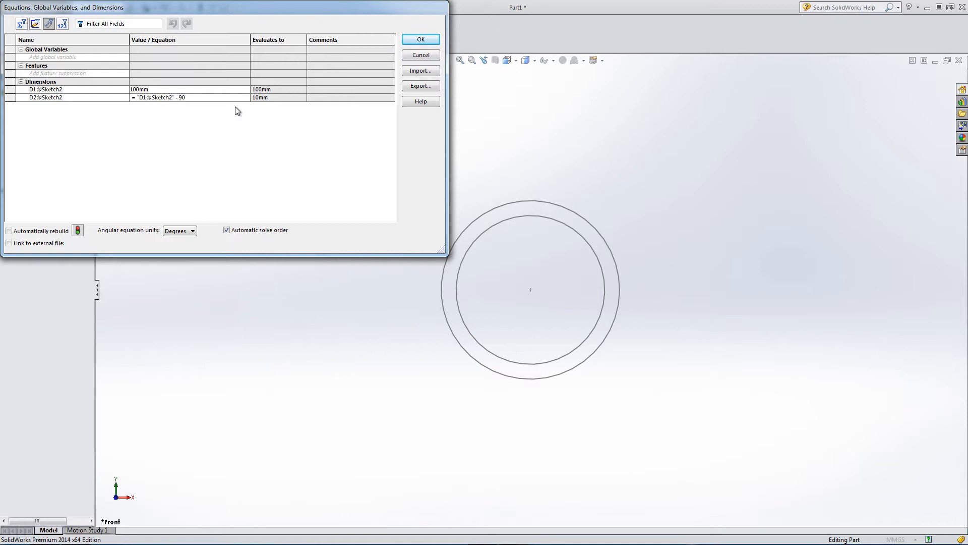
left_click(420, 39)
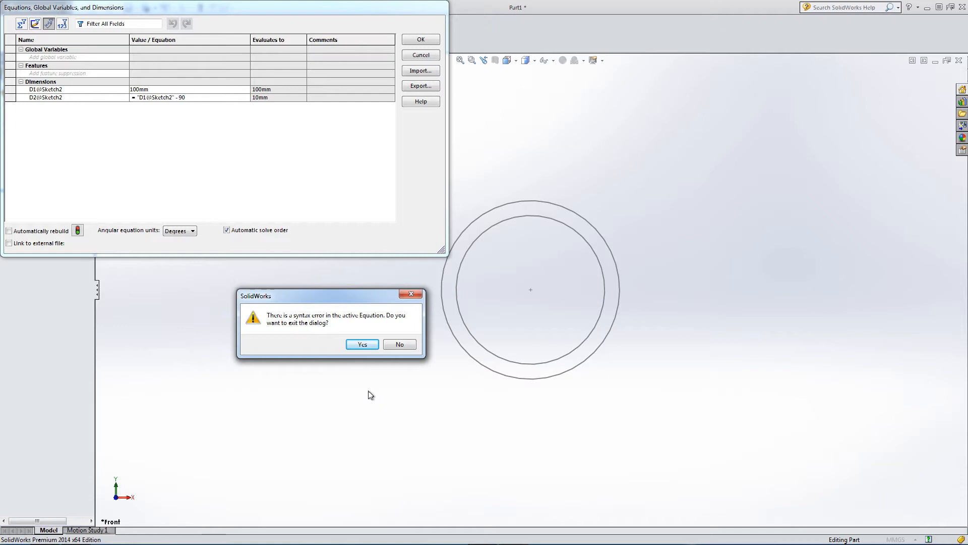
Step: Discard the failed equation leaving D2 at 10 mm, check Manage Equations, and close the part without saving
left_click(362, 344)
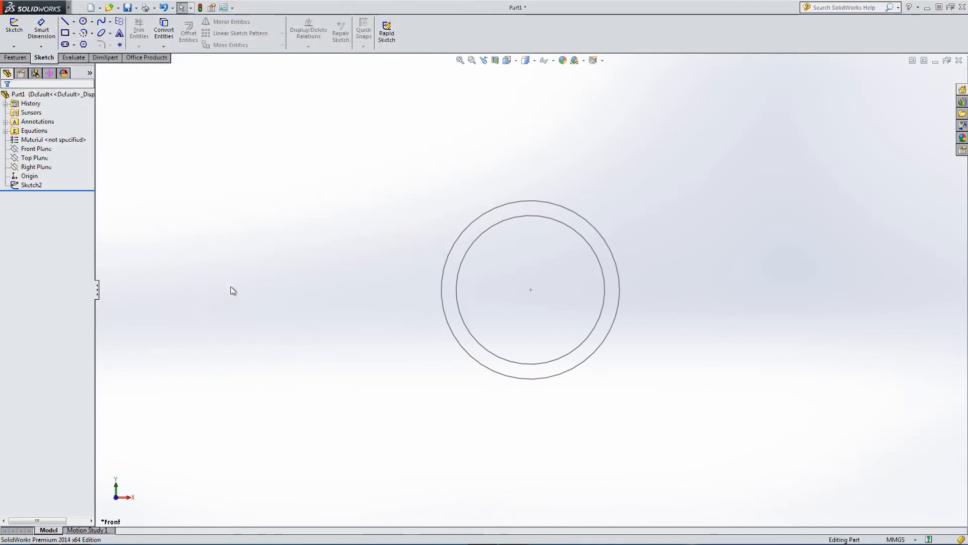
right_click(33, 130)
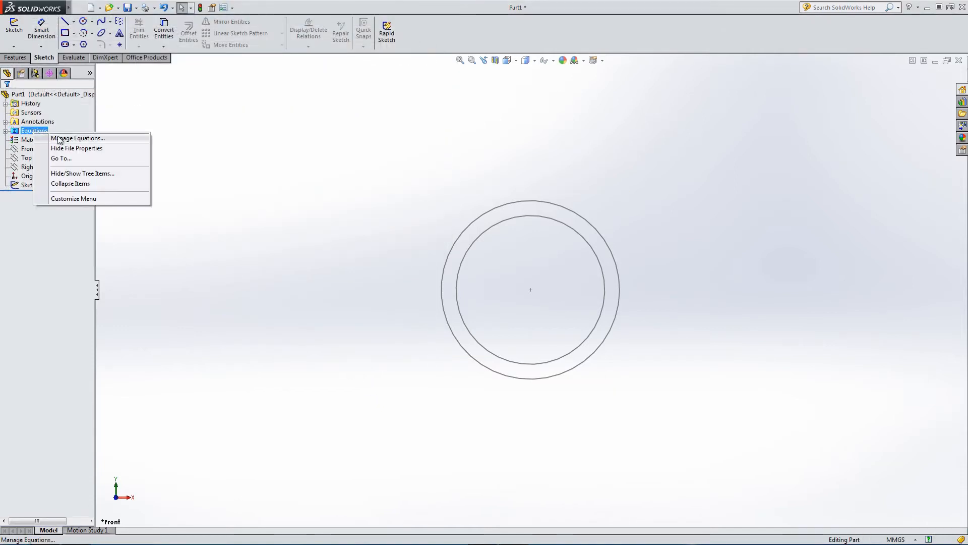
left_click(77, 139)
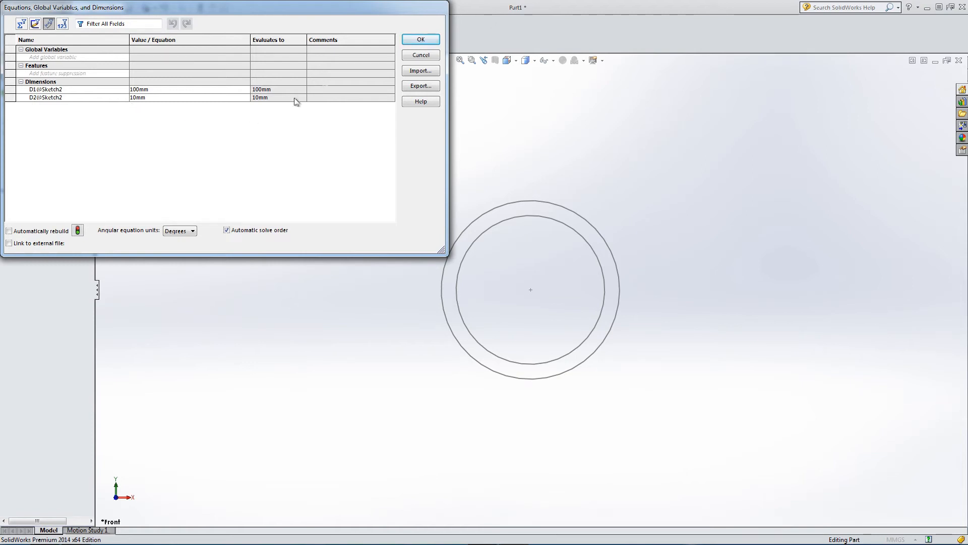
left_click(420, 39)
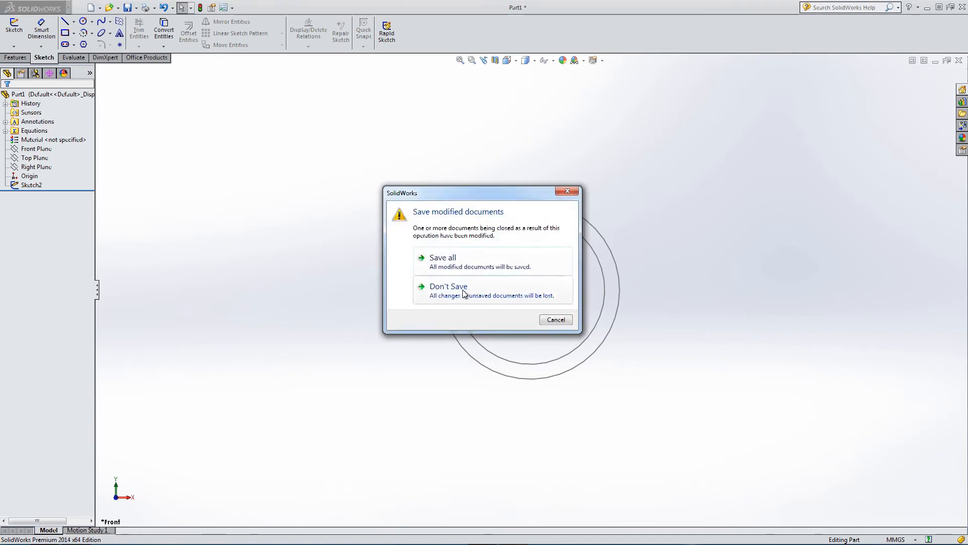
left_click(448, 286)
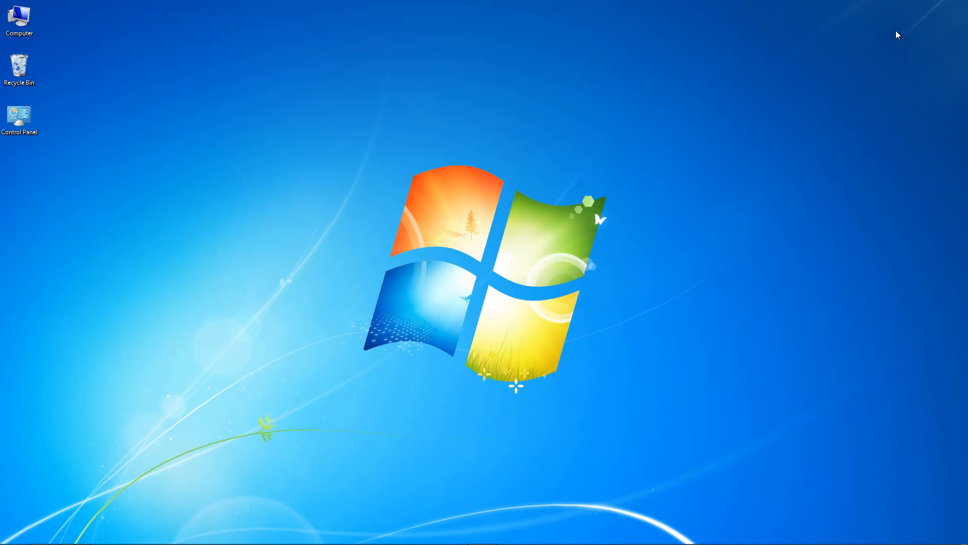
Step: Launch regedit through the Run box and allow it administrator permission
left_click(12, 533)
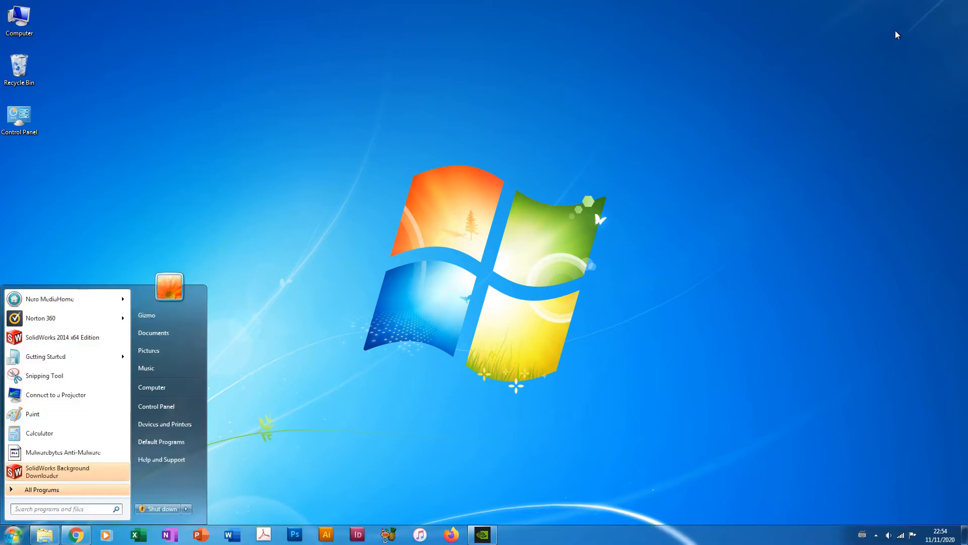
type("run")
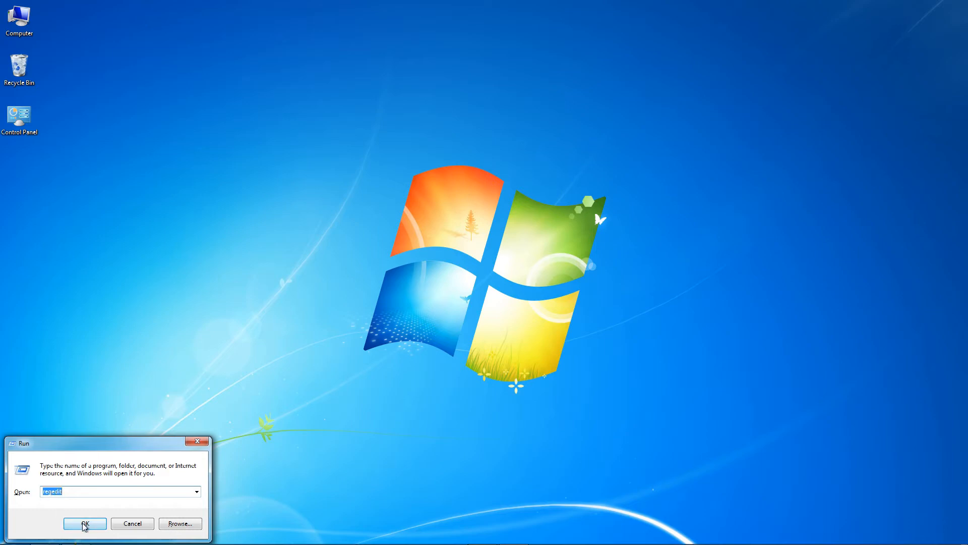
left_click(84, 523)
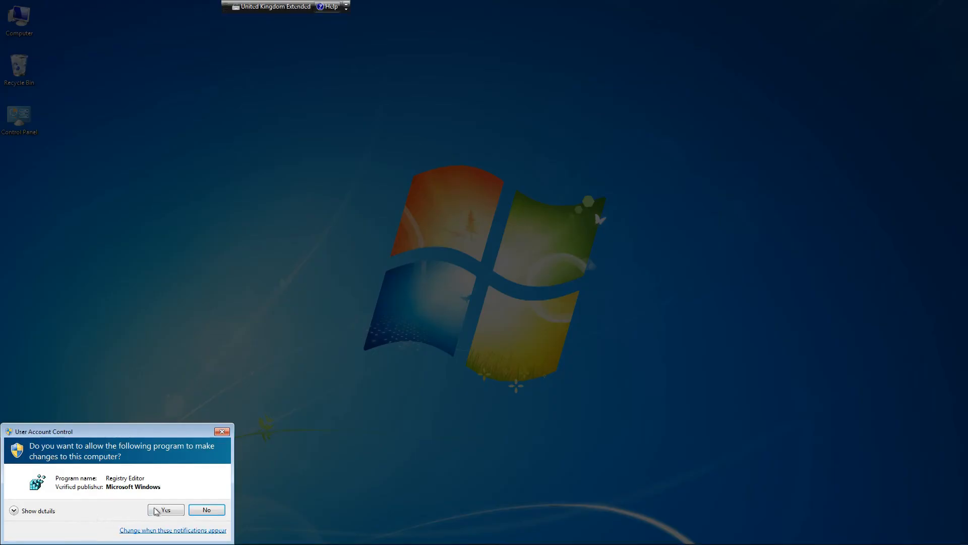
left_click(165, 509)
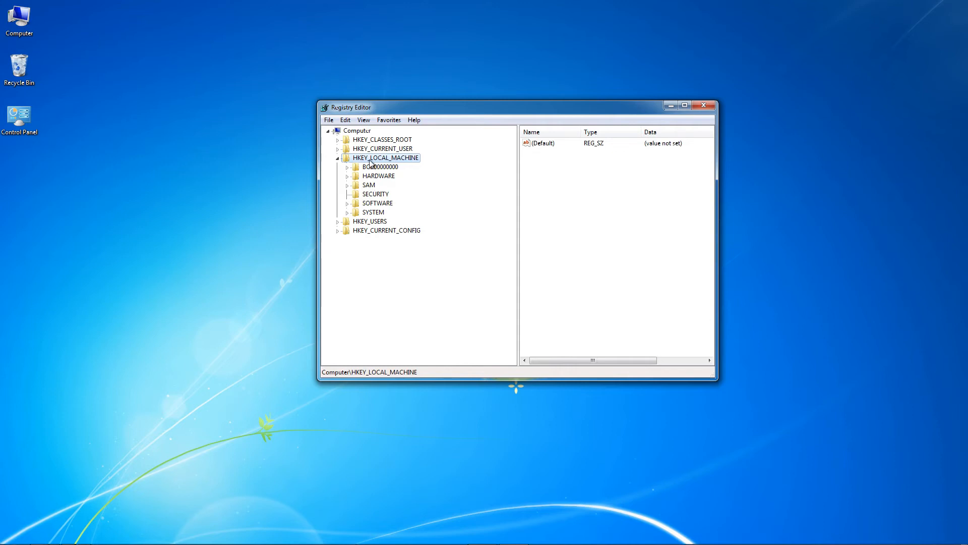
Step: Navigate to HKEY_LOCAL_MACHINE\SOFTWARE\Policies\Microsoft\Windows in the registry tree
left_click(337, 158)
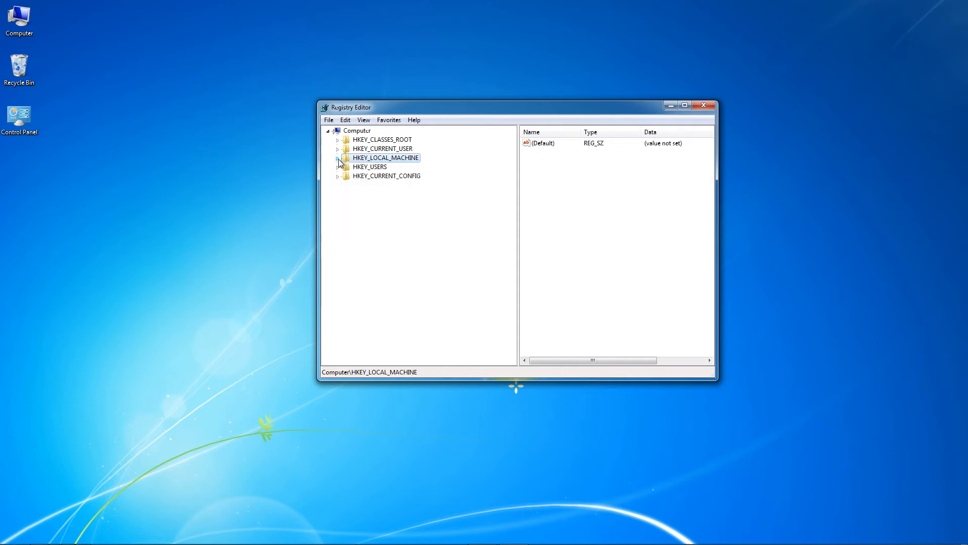
left_click(338, 157)
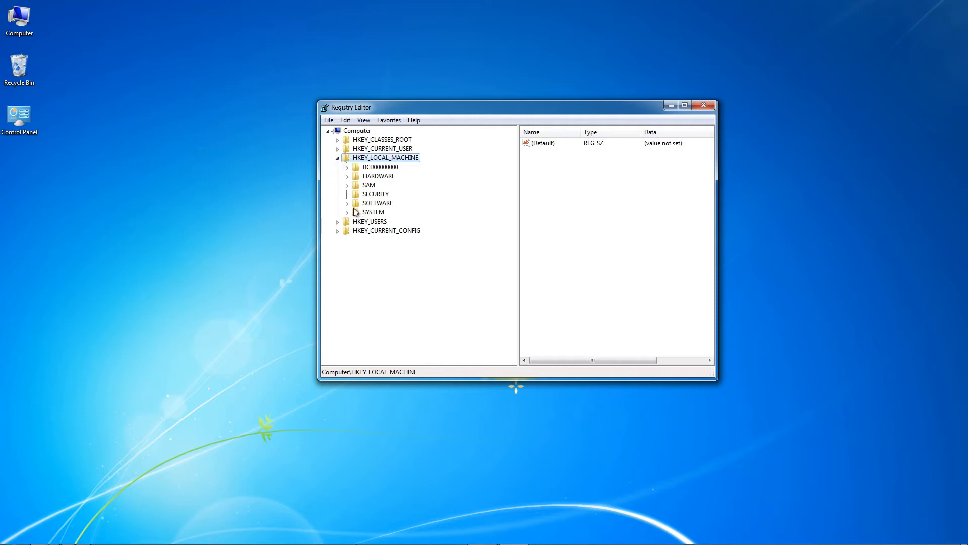
double_click(377, 202)
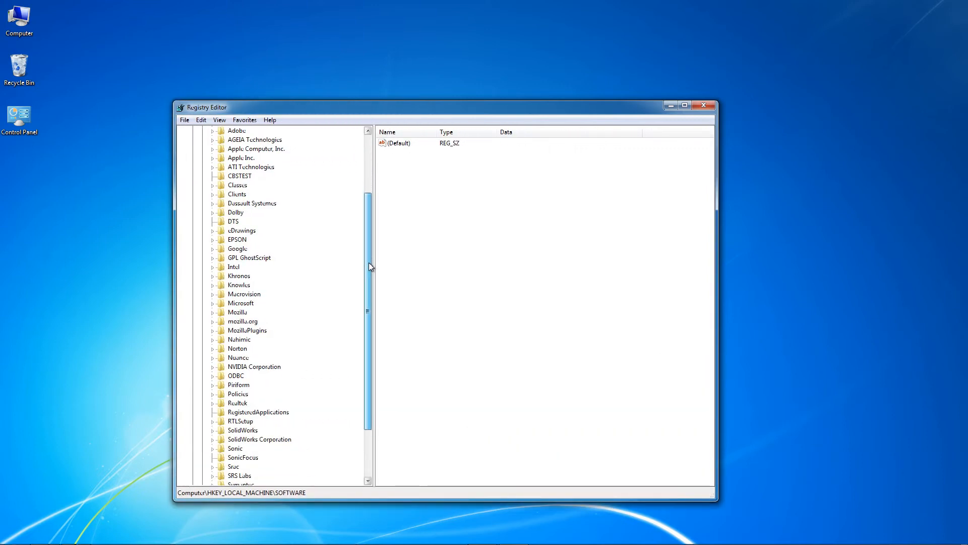
scroll("down", 3)
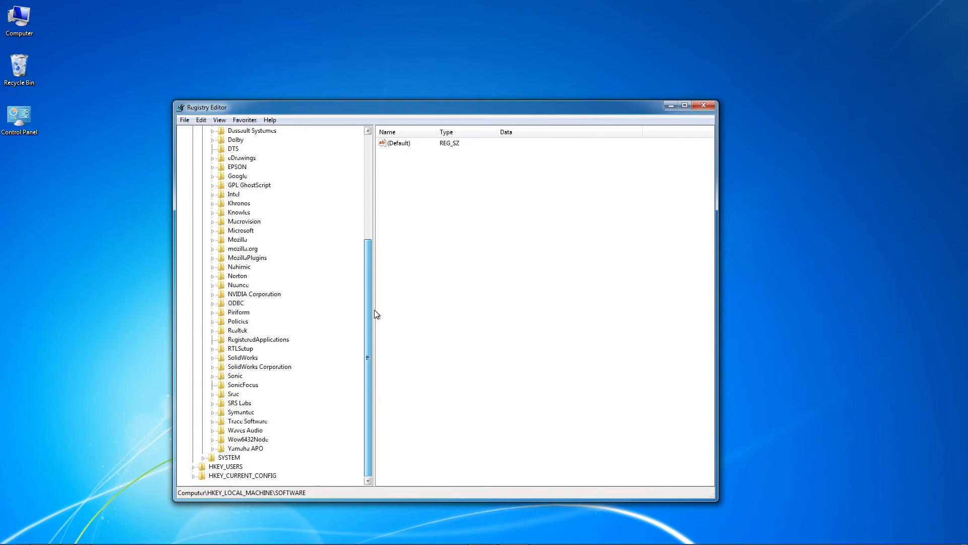
left_click(237, 321)
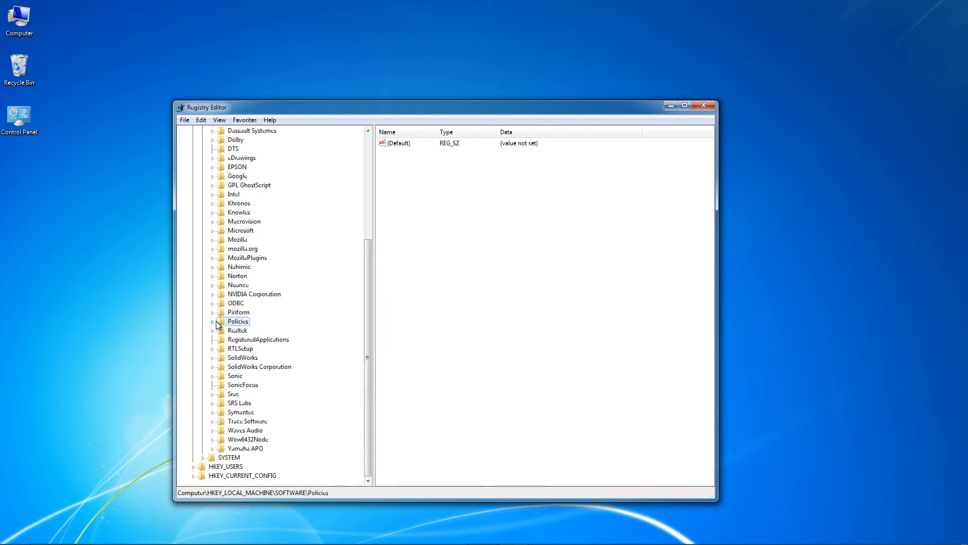
left_click(212, 321)
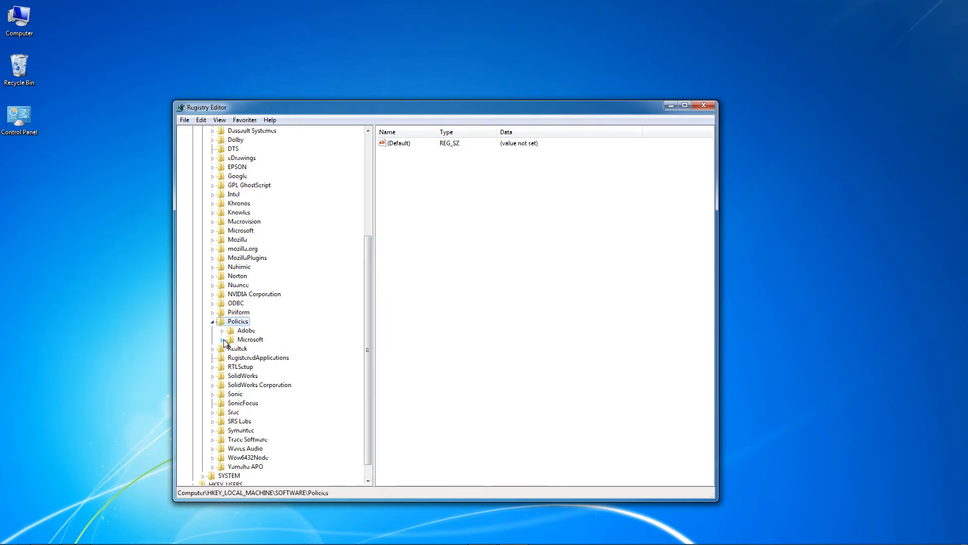
left_click(221, 339)
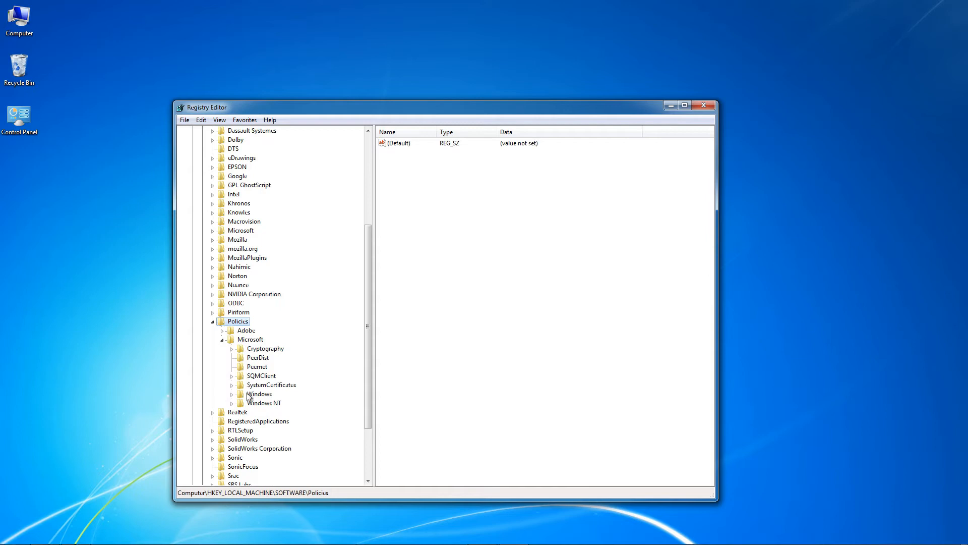
left_click(231, 394)
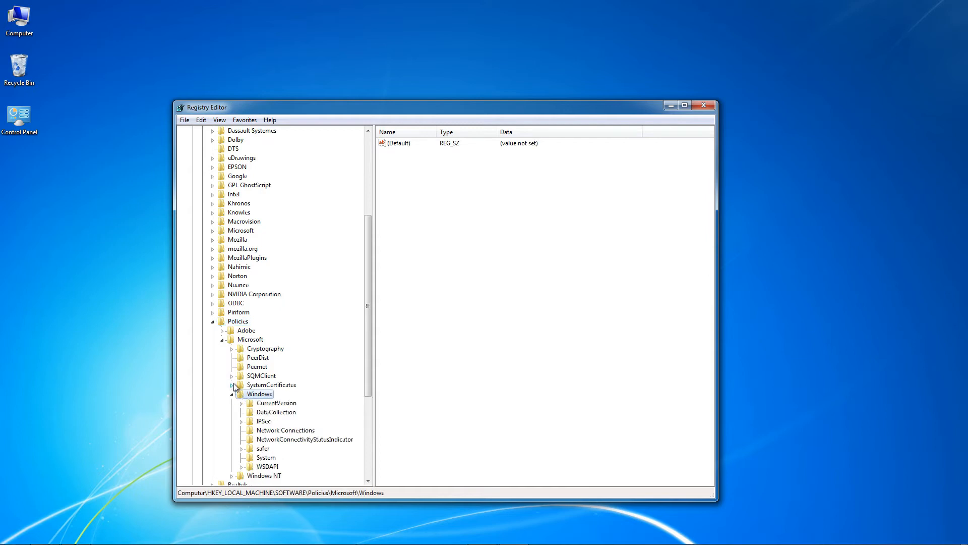
mouse_move(262, 412)
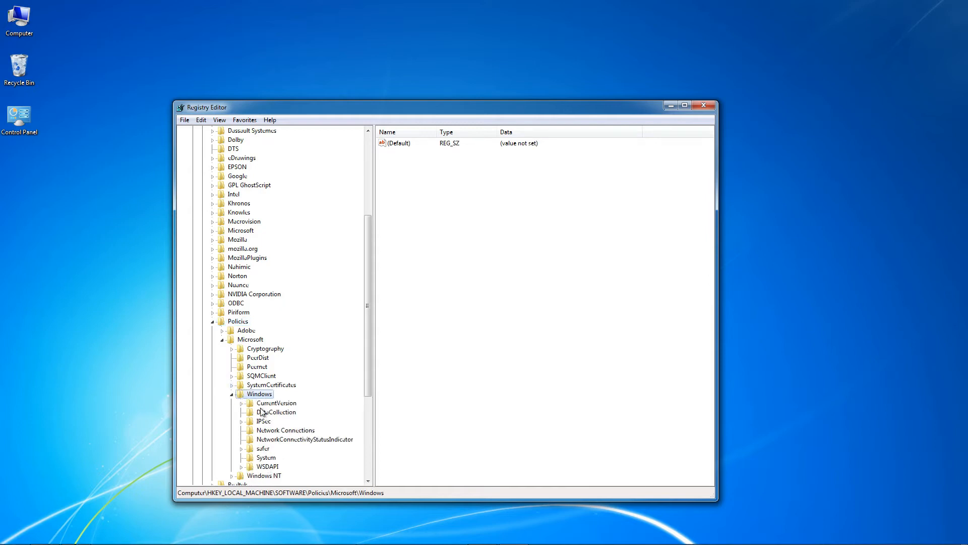
Step: Create a new key named Installer under the Windows policies key
right_click(261, 393)
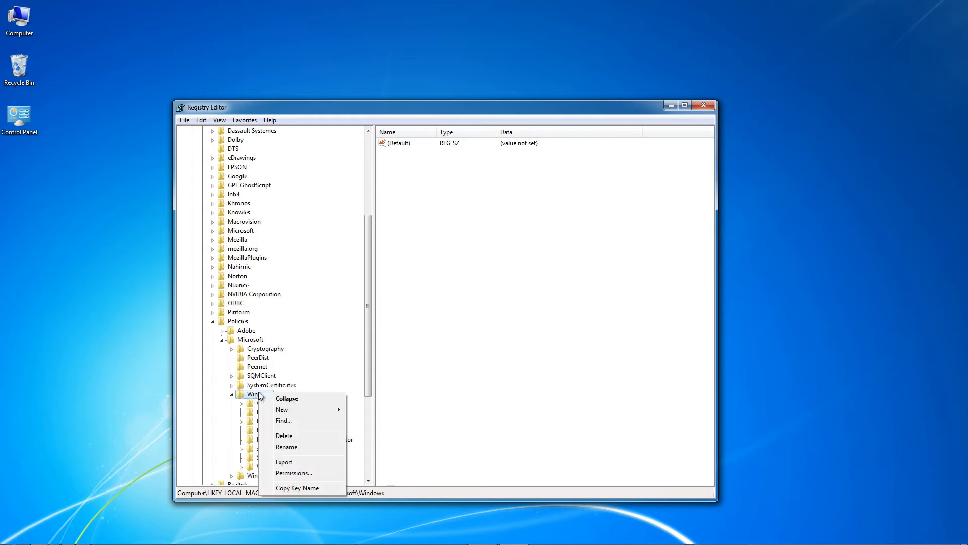
mouse_move(281, 409)
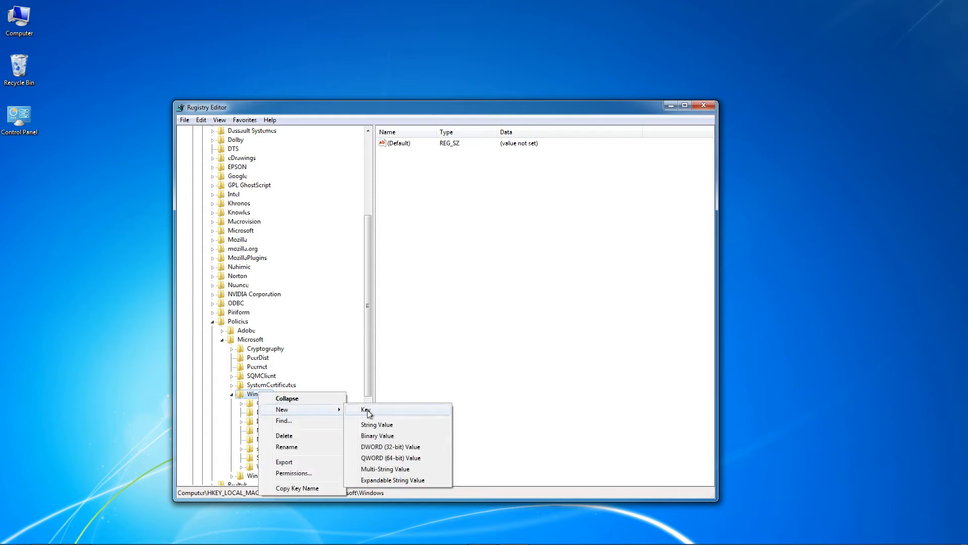
left_click(365, 409)
type("Installer")
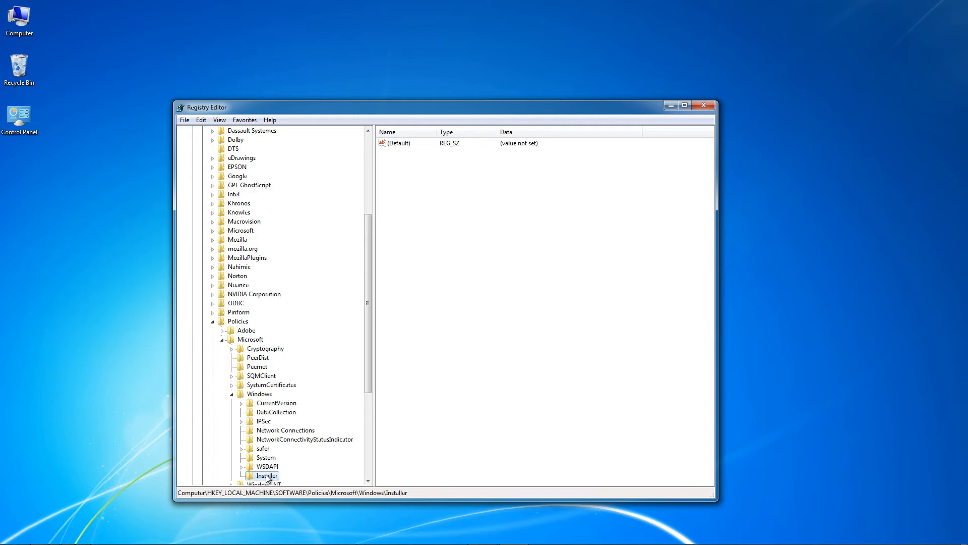
Step: Add a new 32-bit DWORD value inside the Installer key
right_click(267, 476)
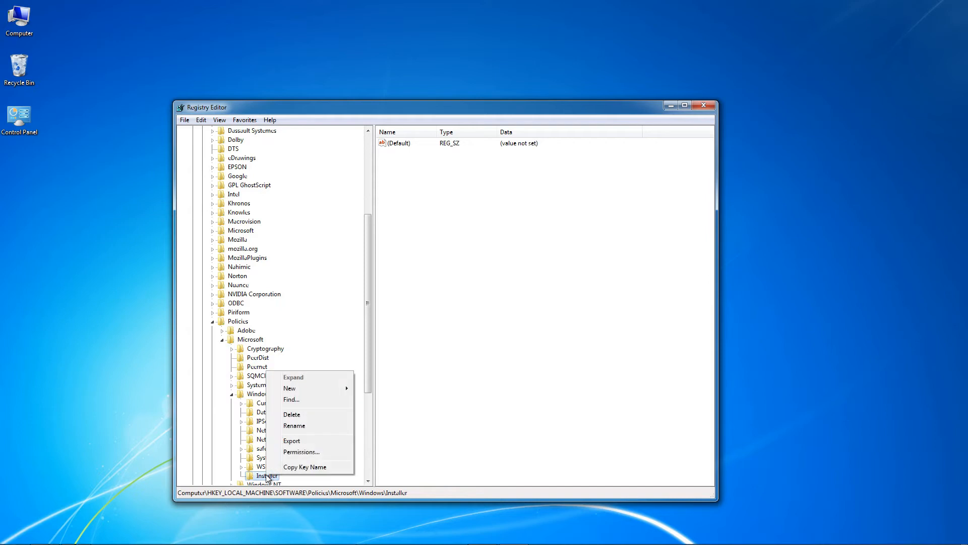
mouse_move(289, 388)
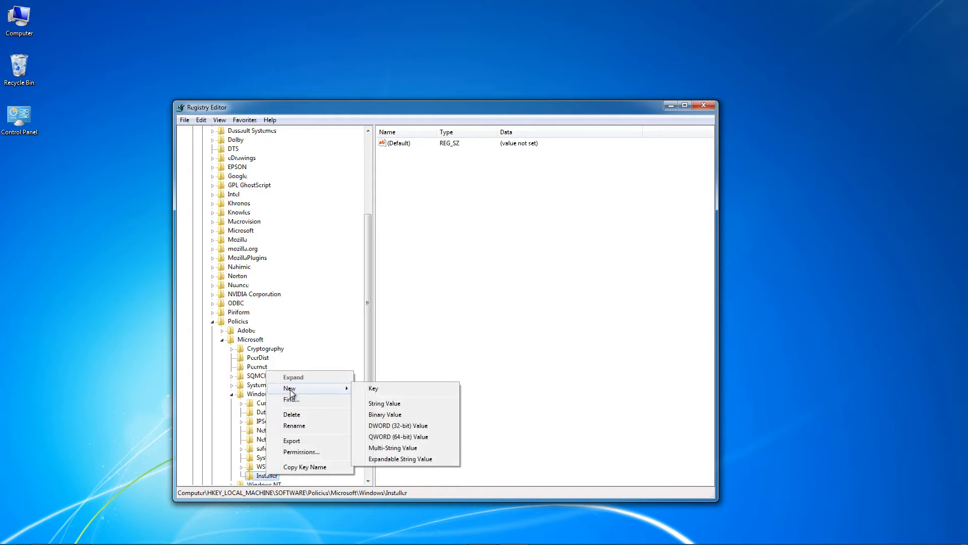
mouse_move(398, 425)
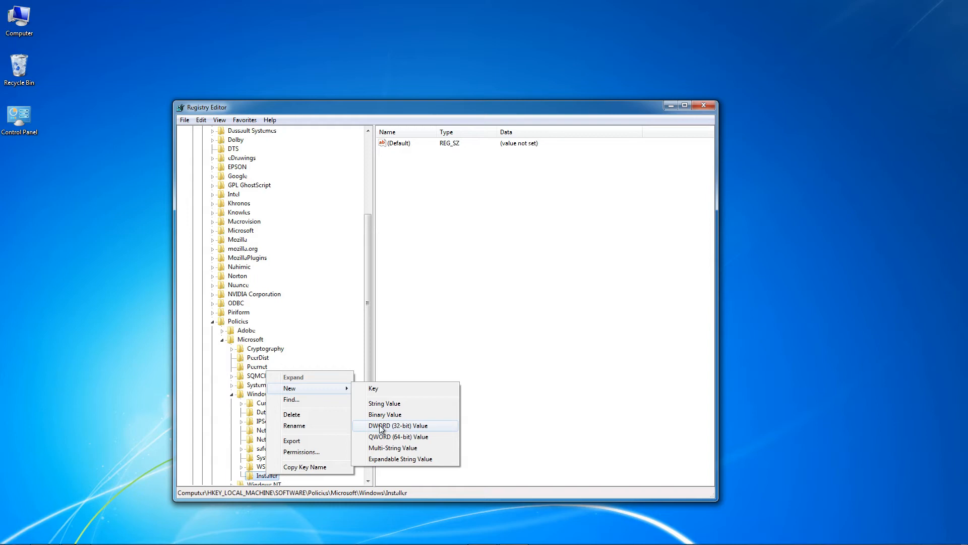
left_click(398, 426)
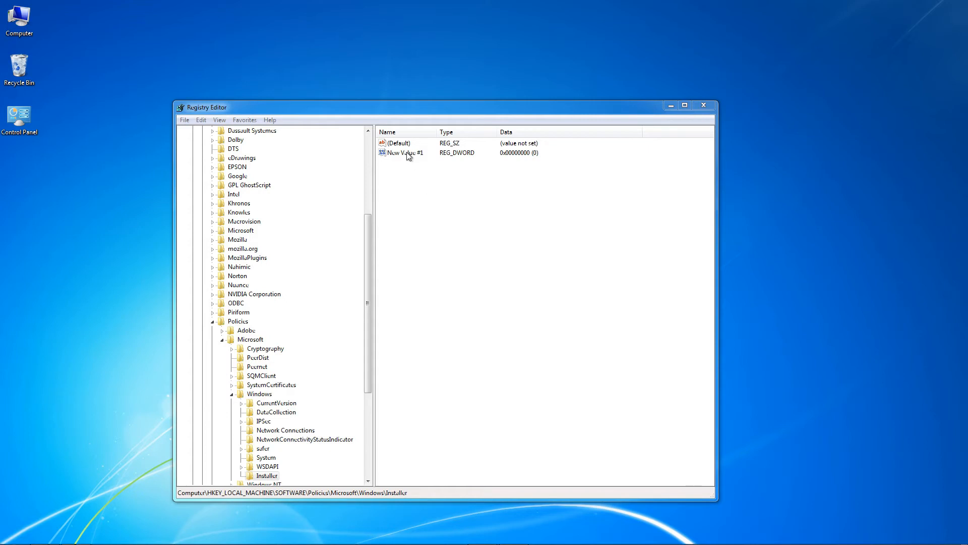
left_click(402, 153)
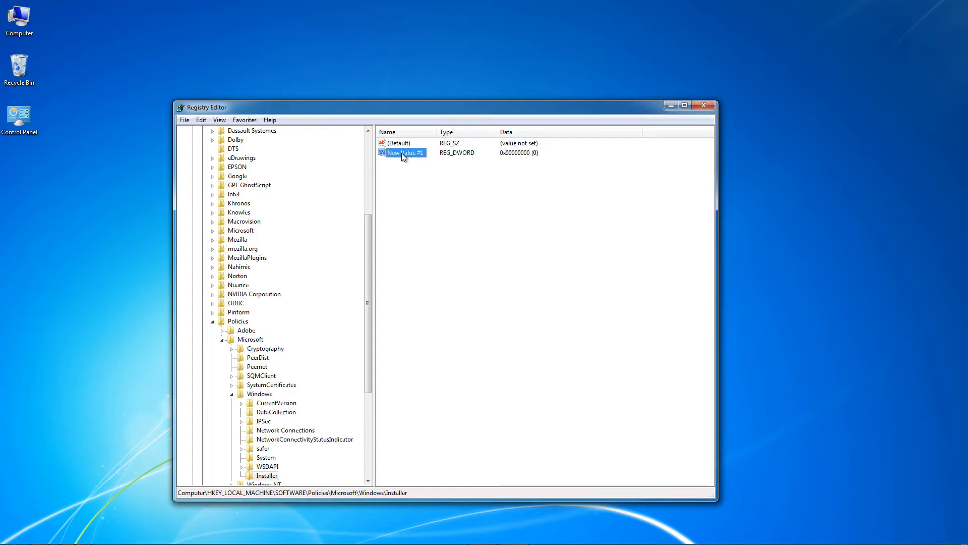
double_click(402, 152)
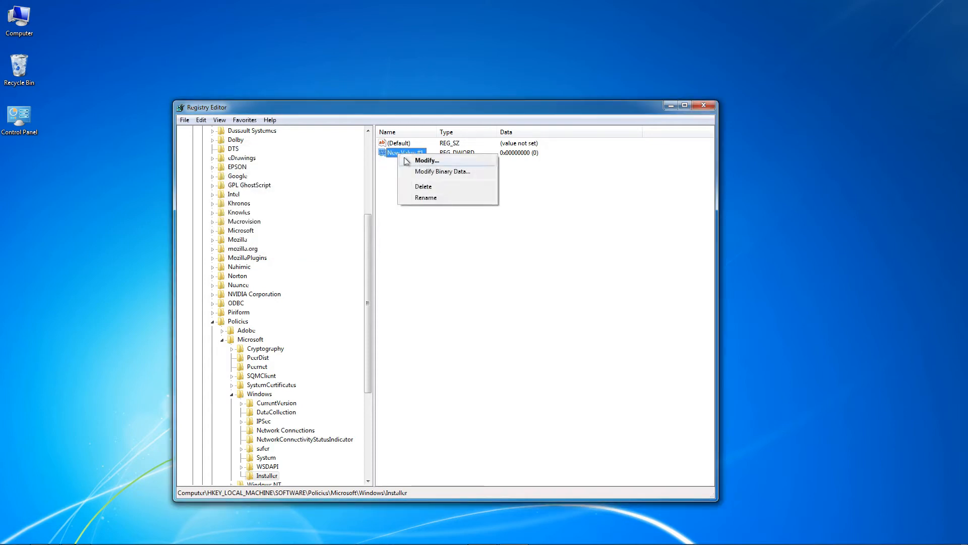
mouse_move(427, 199)
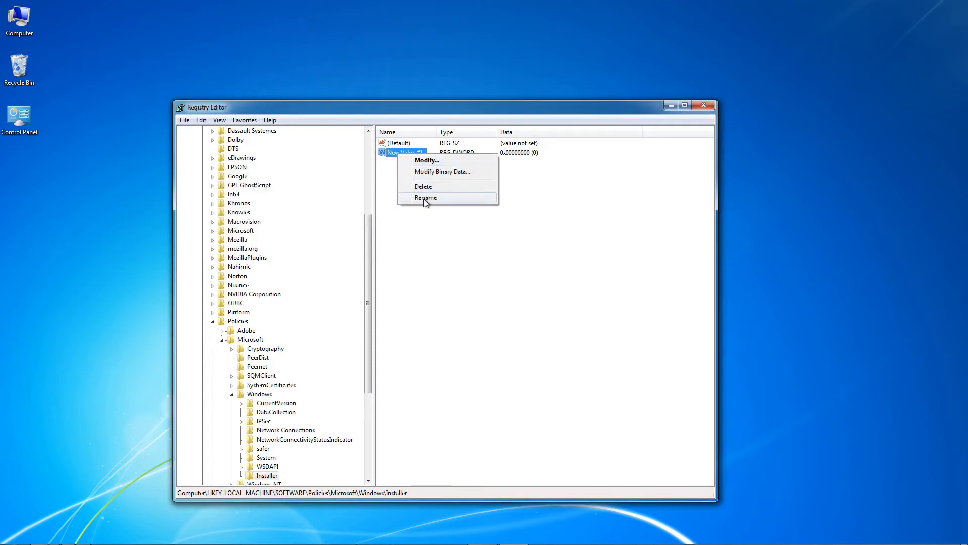
Step: Rename the new value to RemappedElevatedProxiesPolicy
left_click(426, 198)
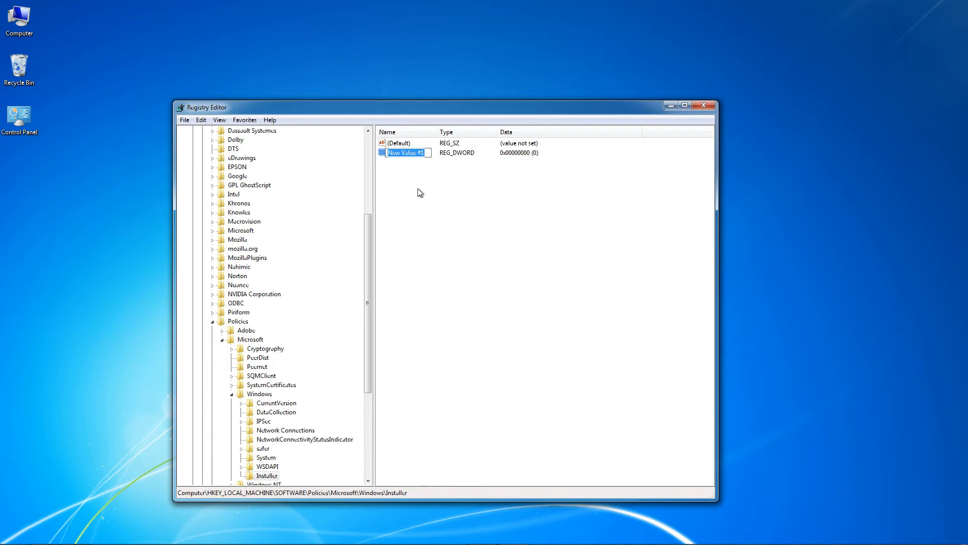
type("RemappedElevatedProxies")
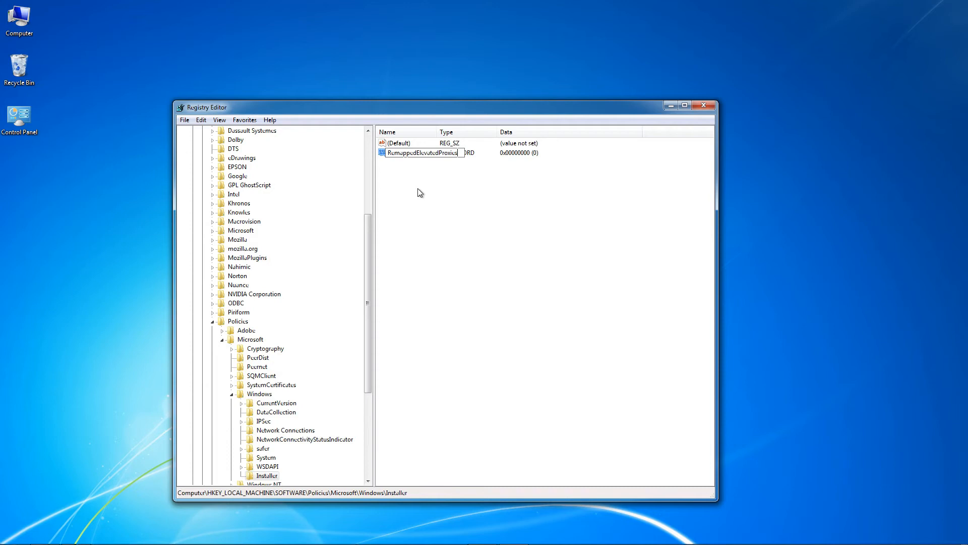
type("Poli")
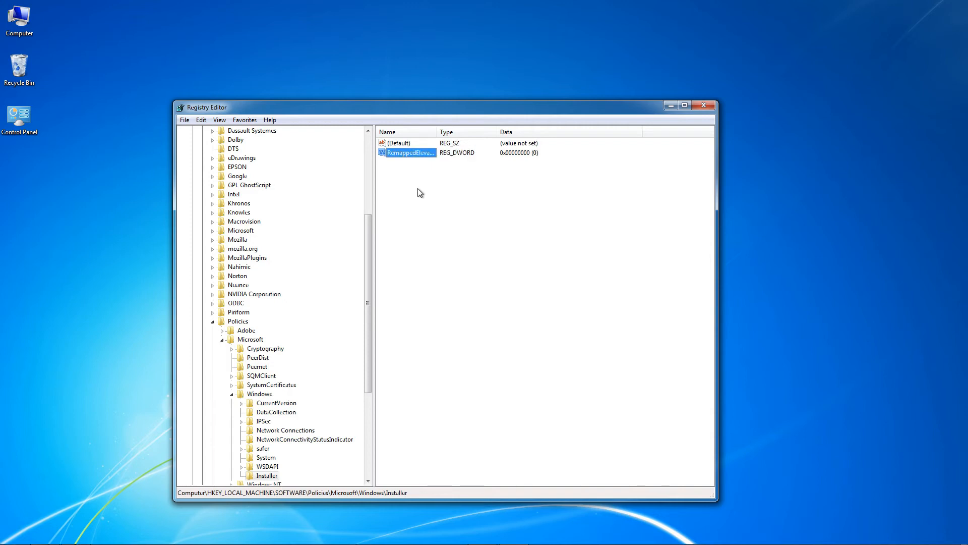
Step: Modify RemappedElevatedProxiesPolicy so its value data is 1
right_click(408, 152)
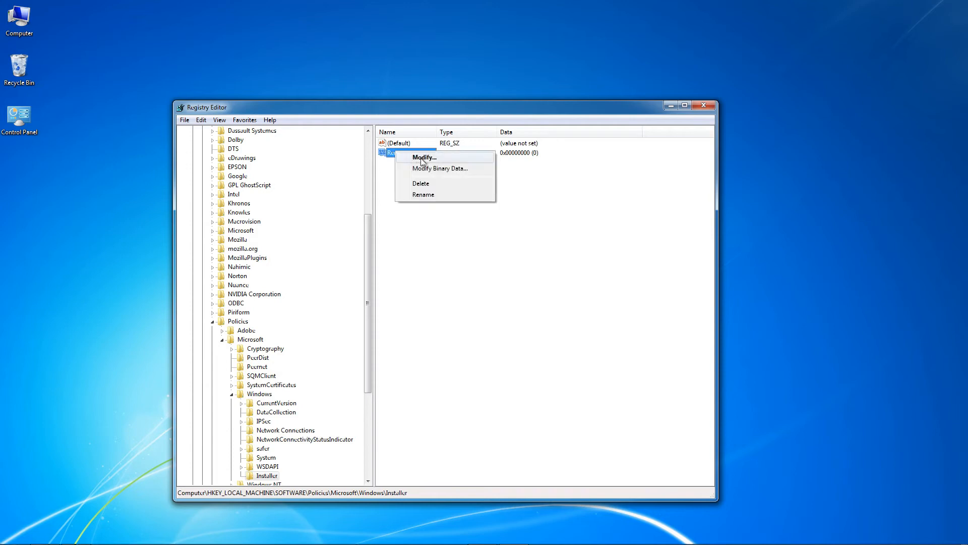
left_click(424, 157)
type("1")
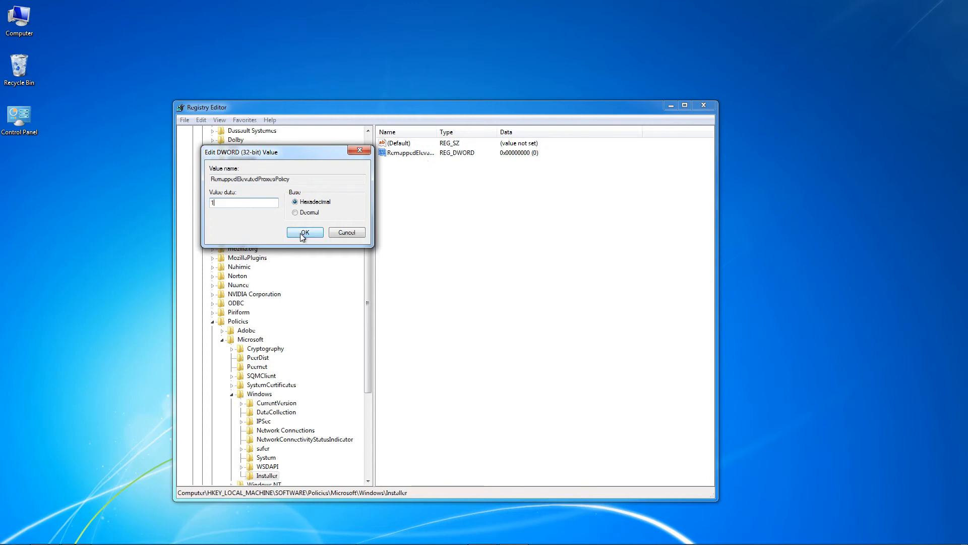
left_click(303, 232)
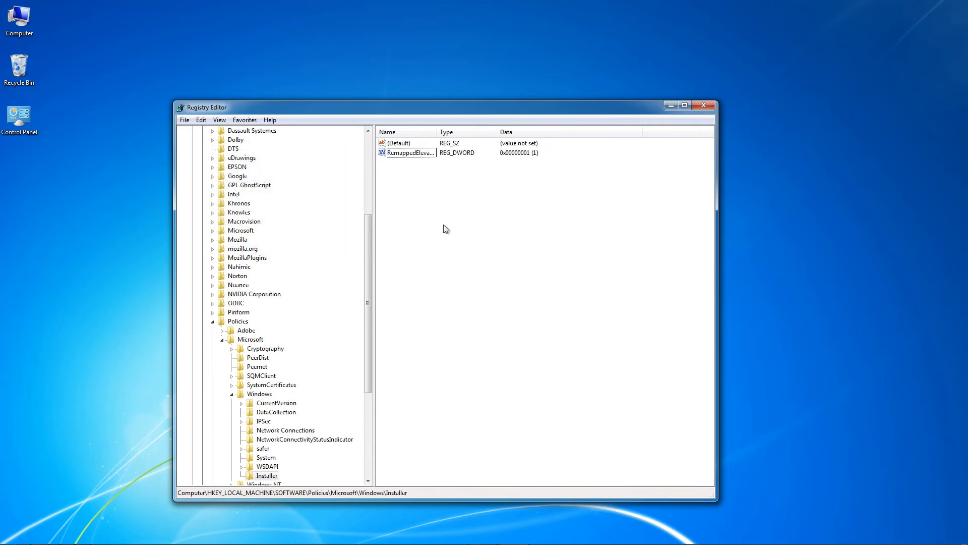
mouse_move(481, 219)
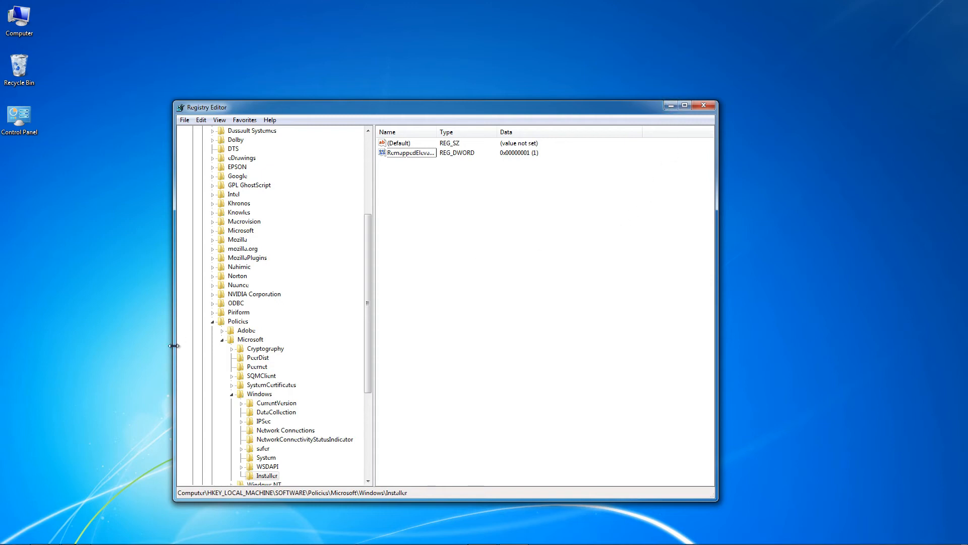
Step: Run the installer from the SolidWorks DVD drive (E:) via Computer, reaching the Installation Manager welcome screen
left_click(8, 534)
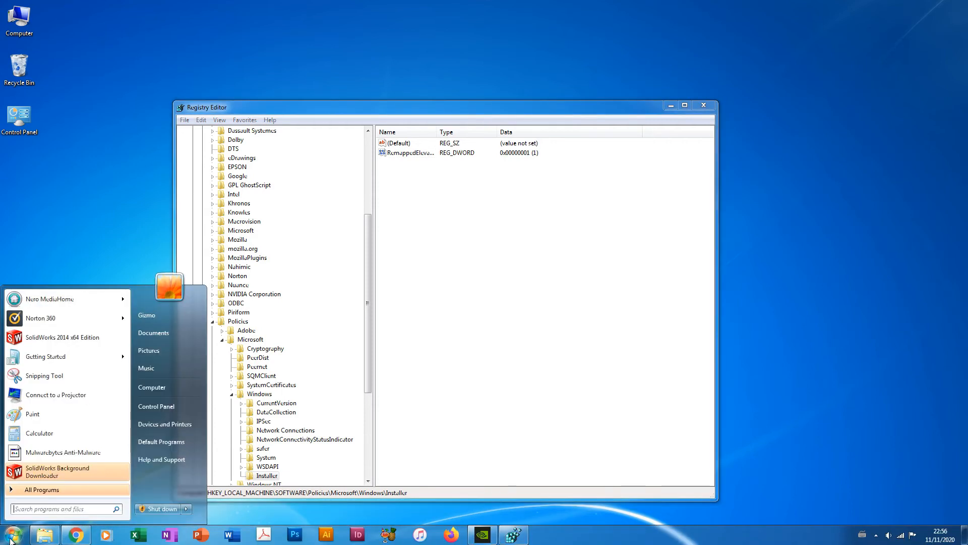
mouse_move(154, 394)
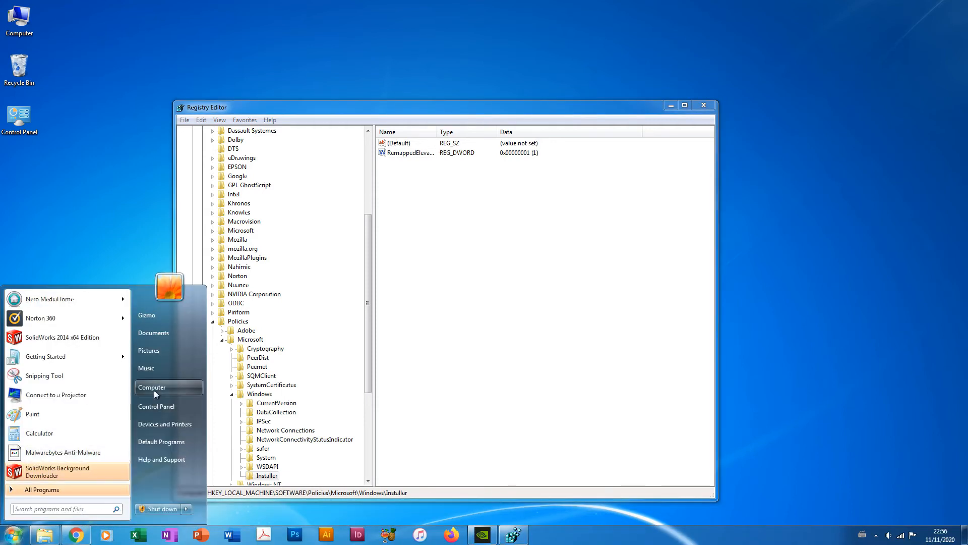
left_click(151, 388)
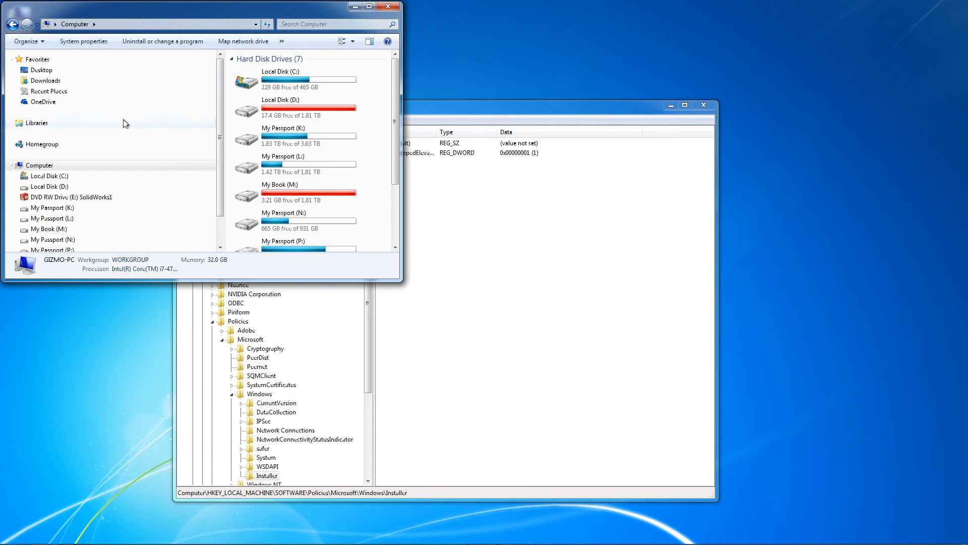
right_click(58, 196)
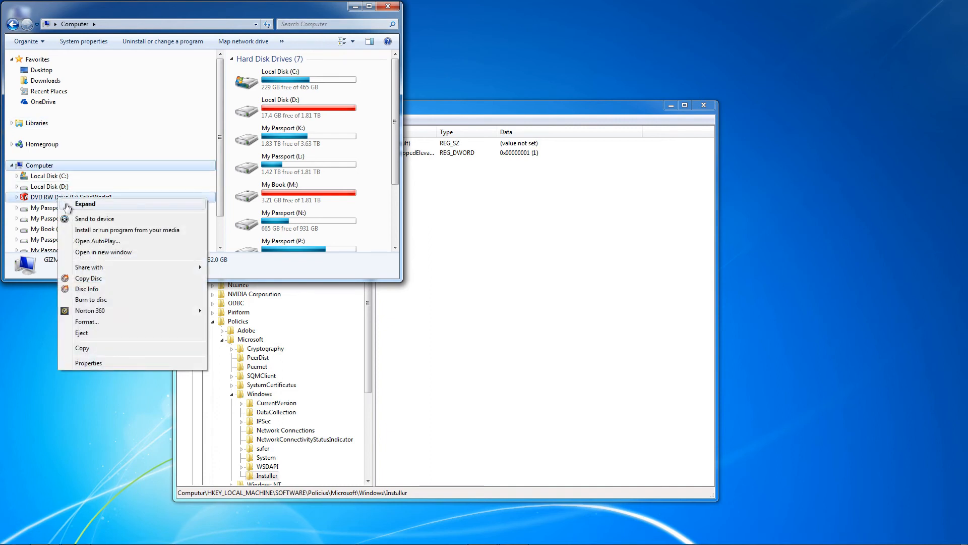
left_click(97, 241)
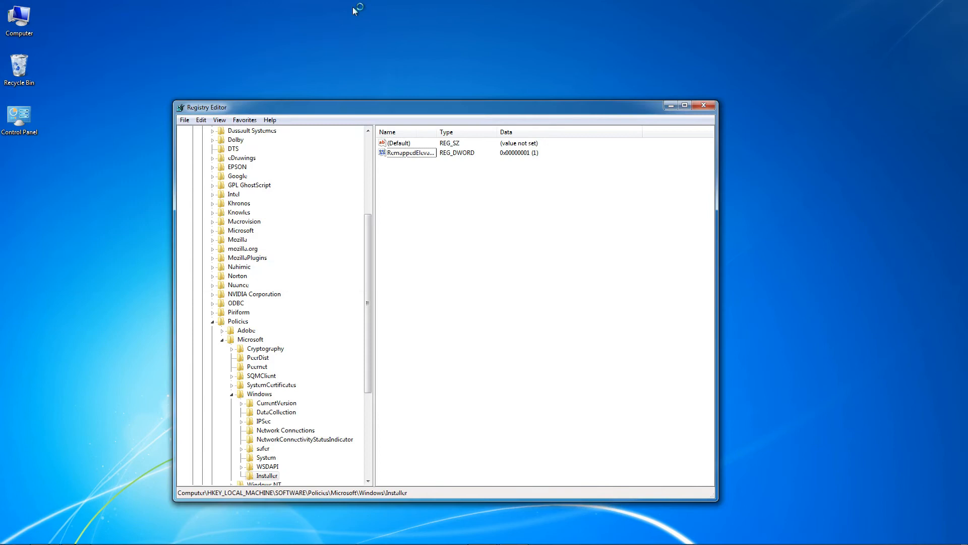
left_click(702, 105)
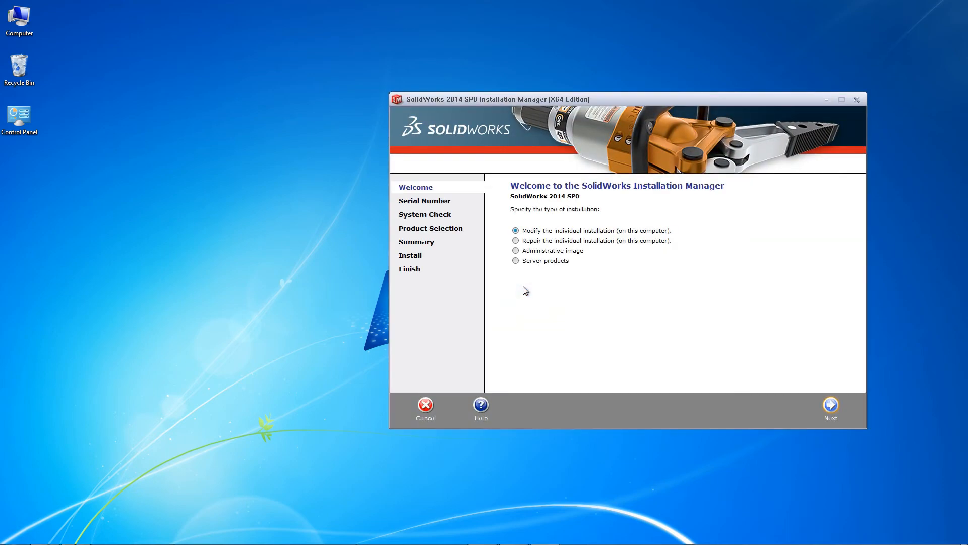
mouse_move(524, 228)
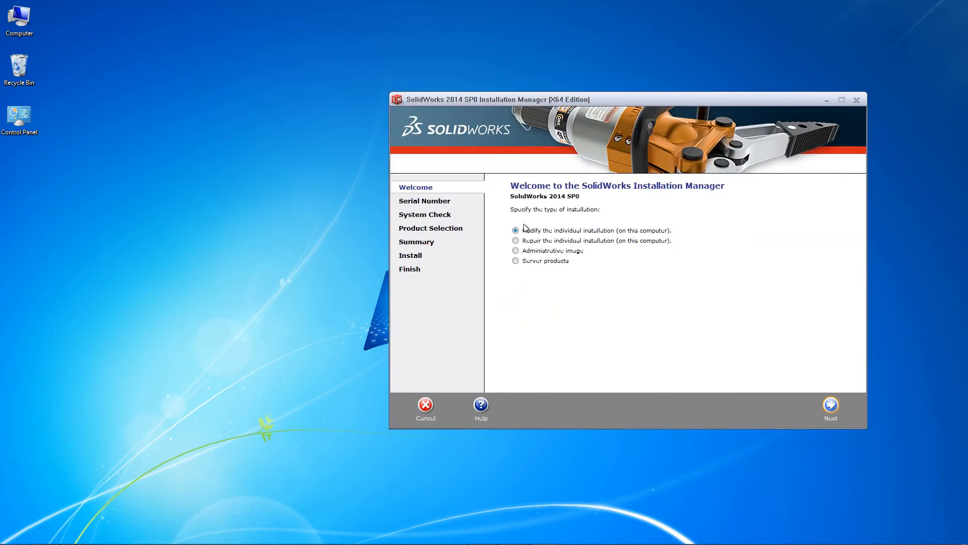
Step: Repair the individual SolidWorks 2014 installation and acknowledge the repair-complete message
left_click(515, 240)
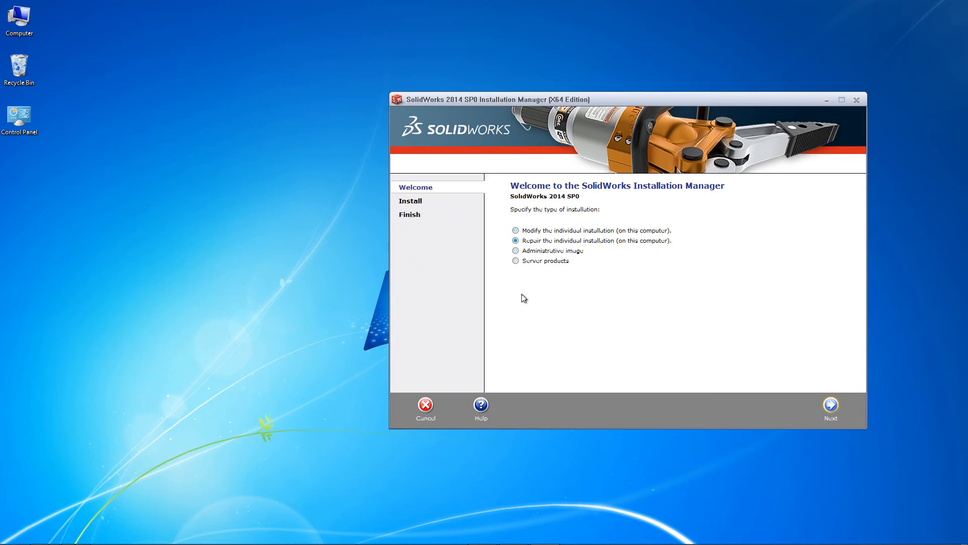
mouse_move(830, 406)
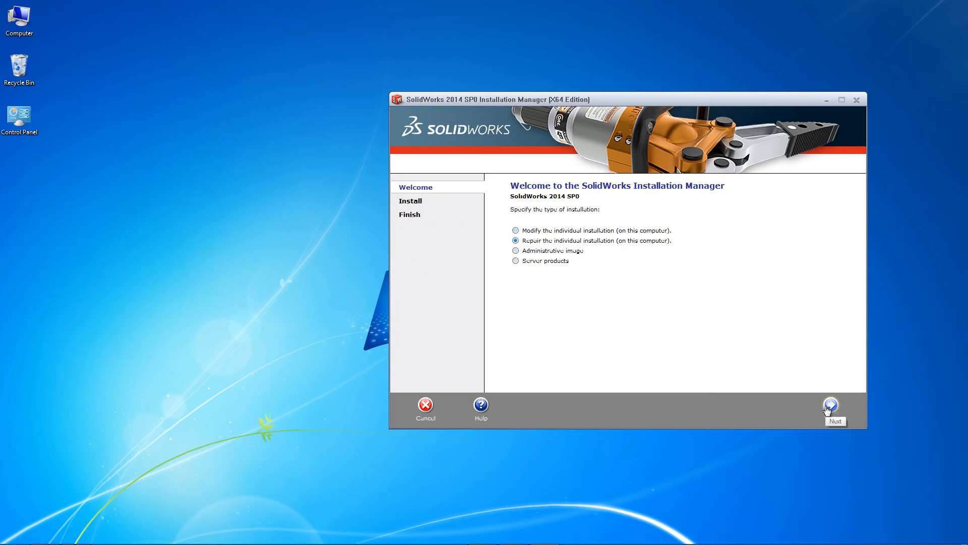
mouse_move(776, 417)
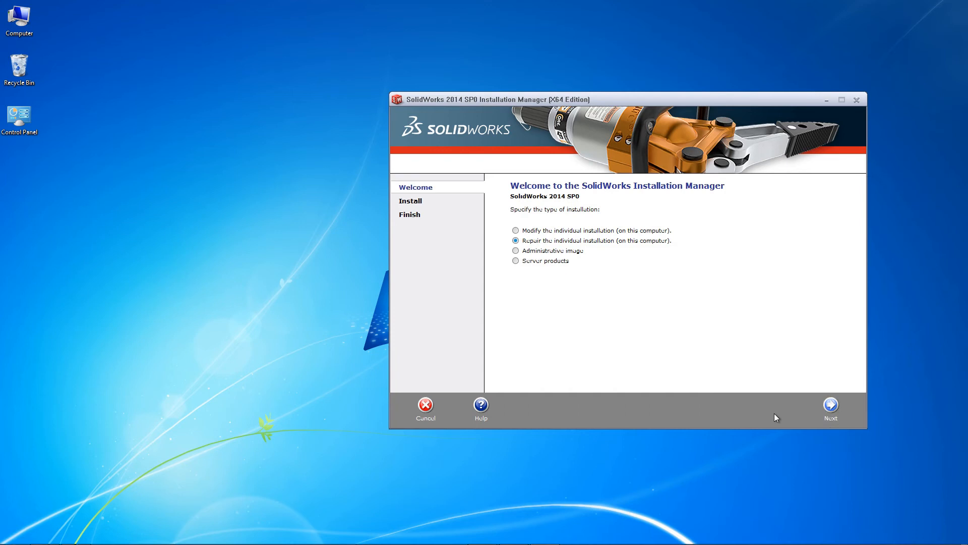
left_click(830, 407)
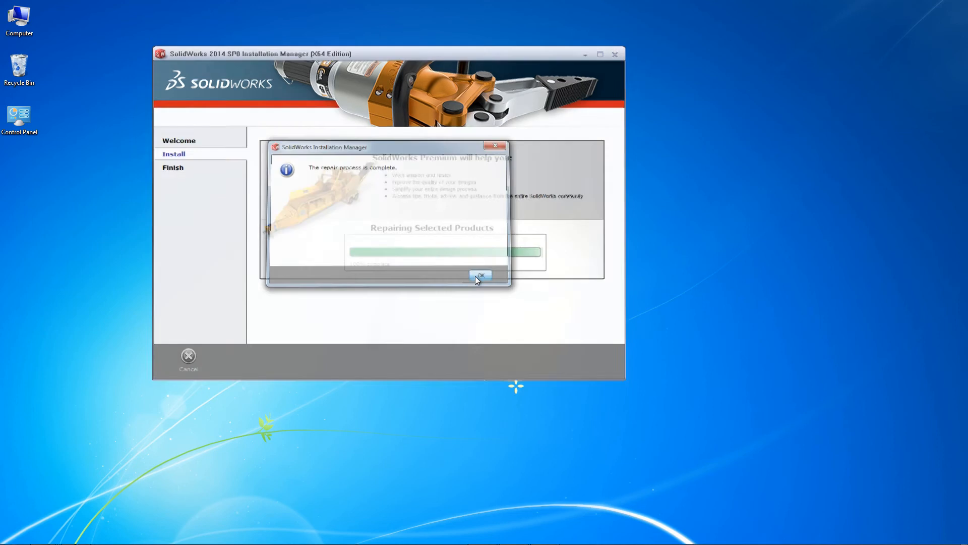
left_click(481, 275)
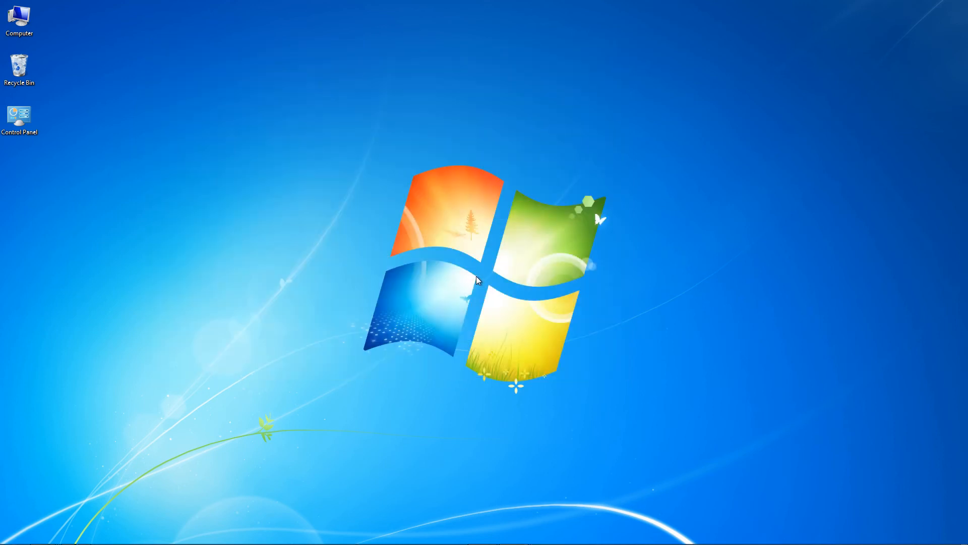
mouse_move(486, 277)
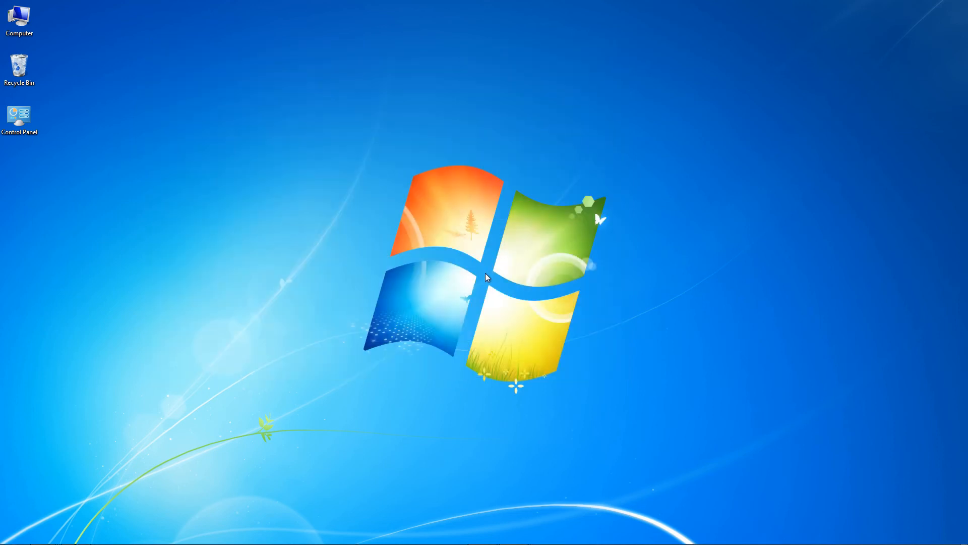
Step: Launch SolidWorks 2014 from the Start menu and create a new Part document
left_click(11, 533)
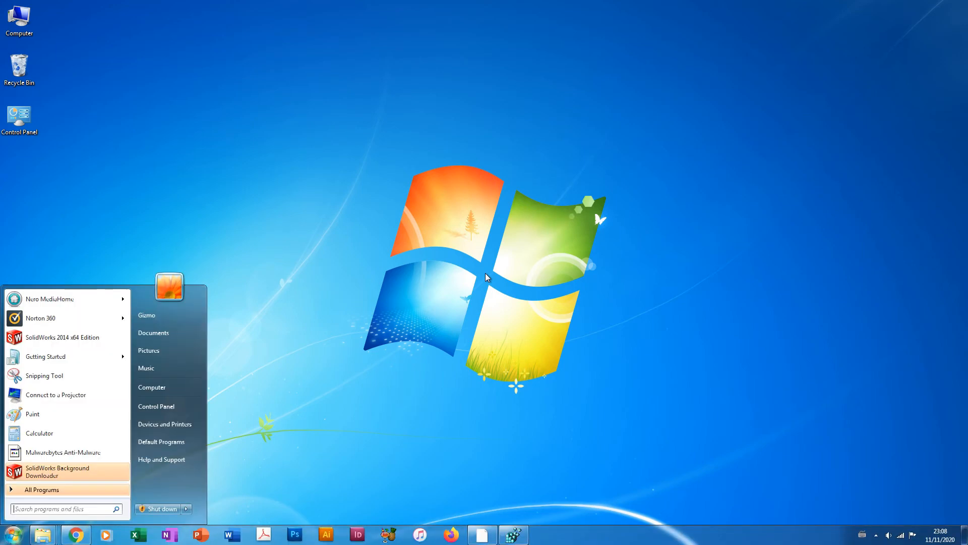
mouse_move(410, 314)
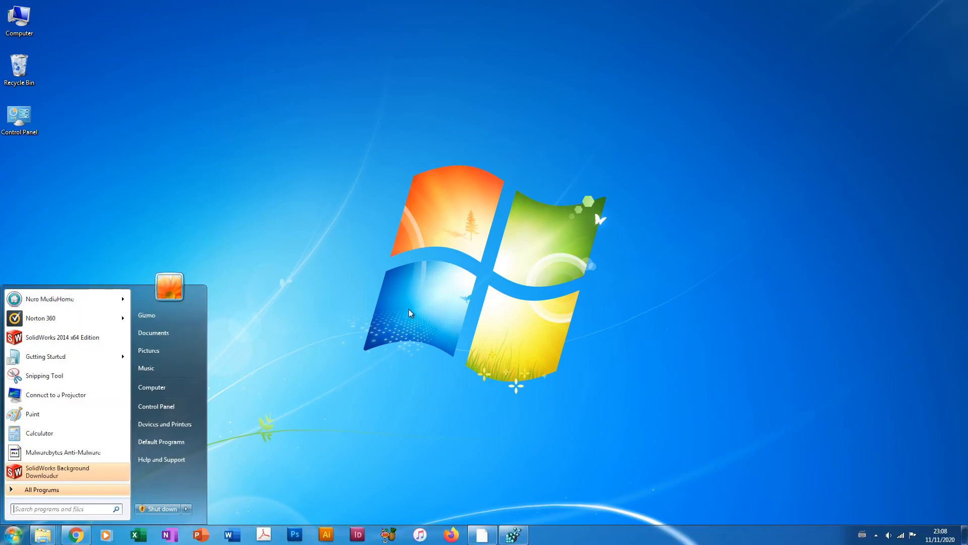
left_click(62, 336)
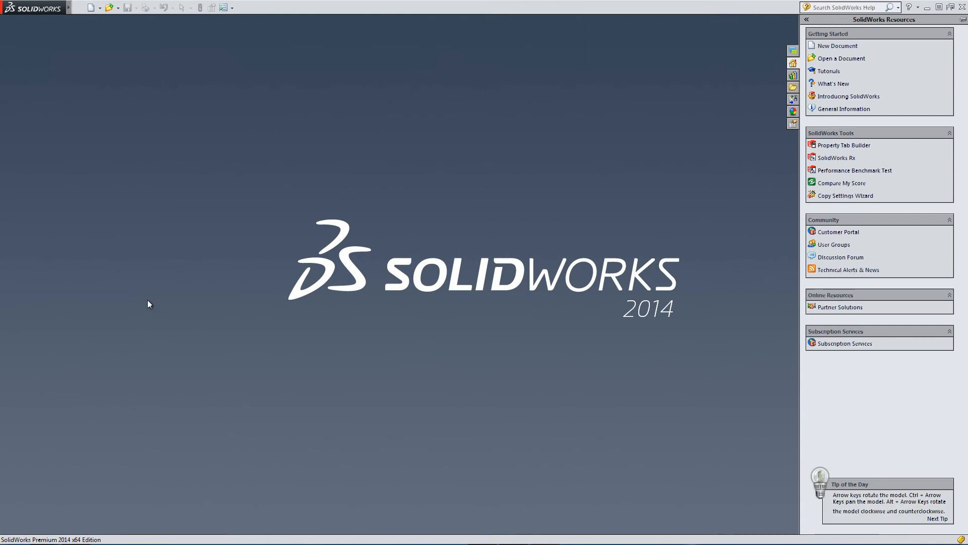
left_click(90, 6)
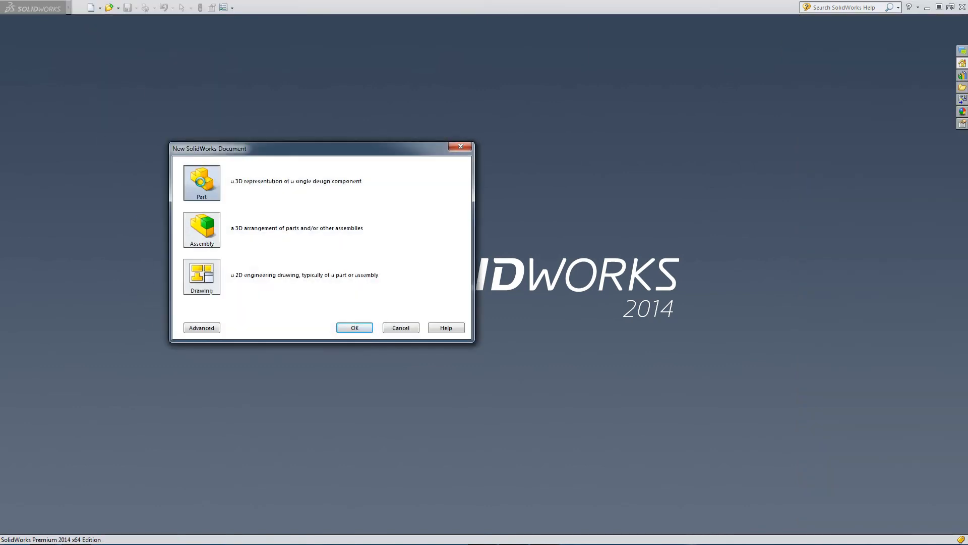
left_click(354, 327)
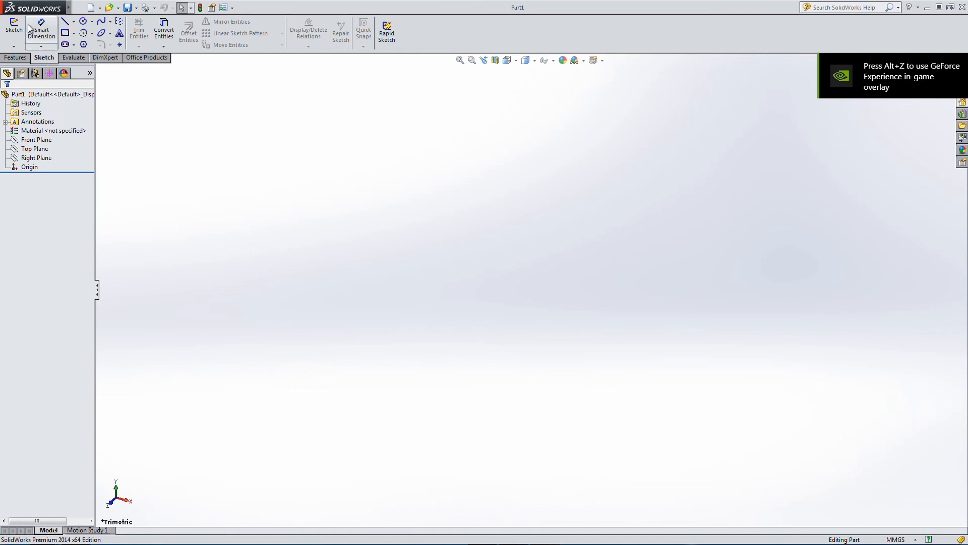
Step: Start a sketch on the Front Plane and draw a circle centred on the origin
left_click(13, 27)
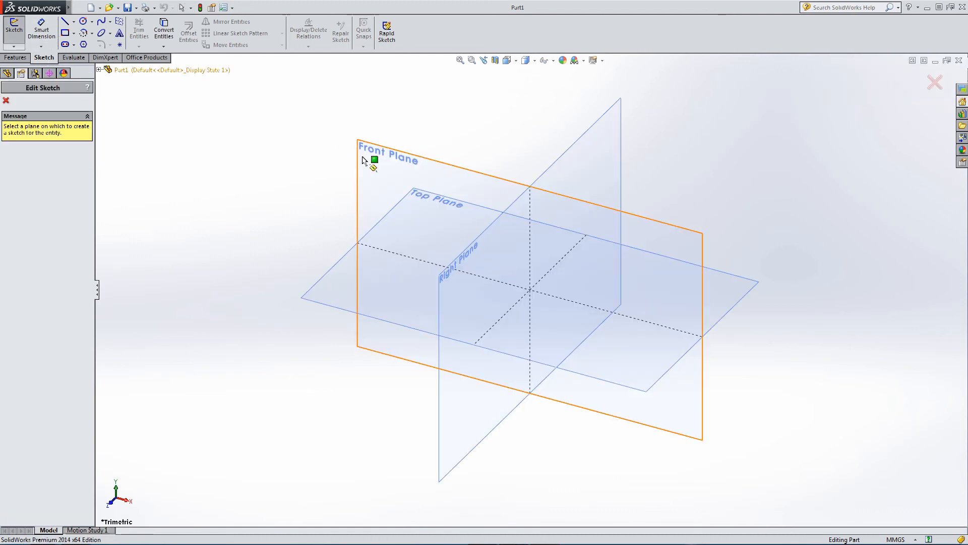
left_click(387, 151)
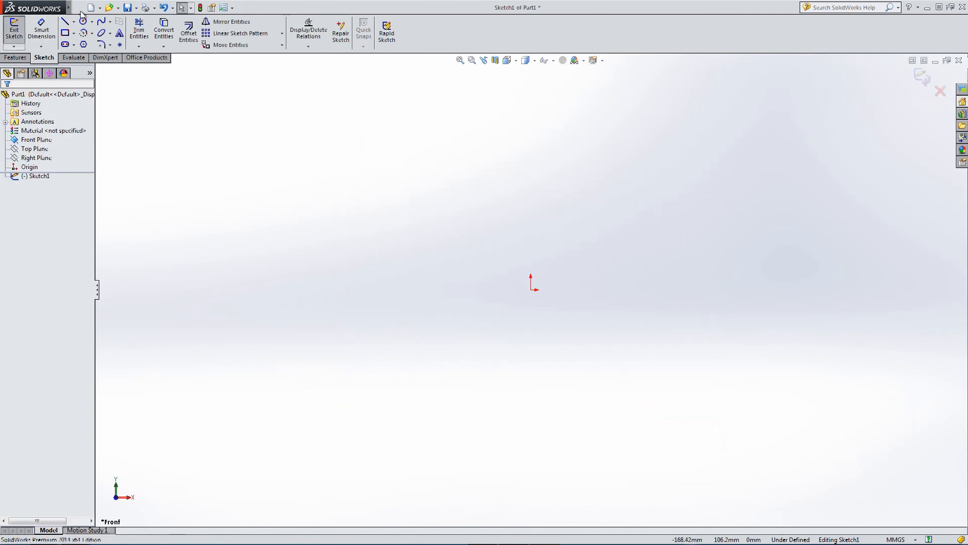
left_click(82, 20)
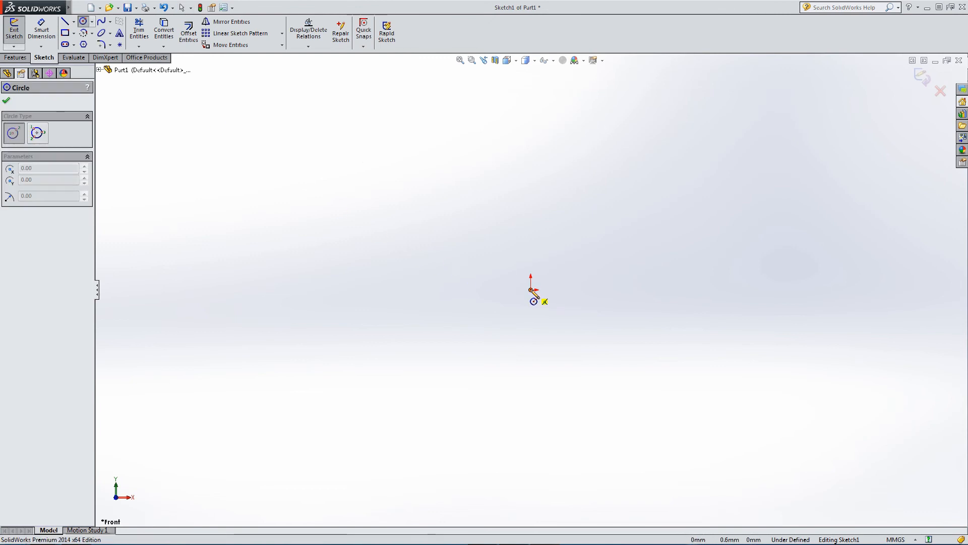
left_click_drag(531, 291, 640, 290)
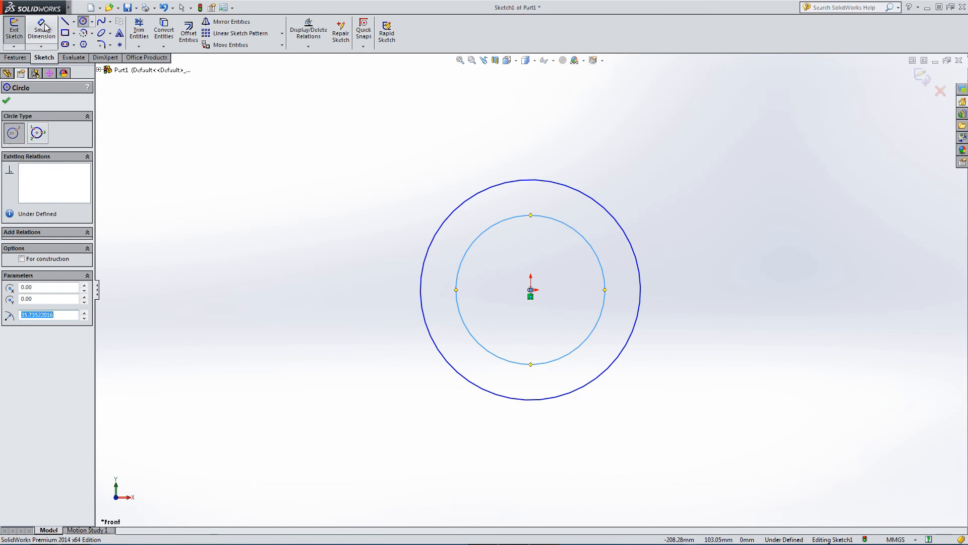
Step: Dimension the outer circle to 100 mm and link the gap dimension to D1
left_click(41, 33)
type("100")
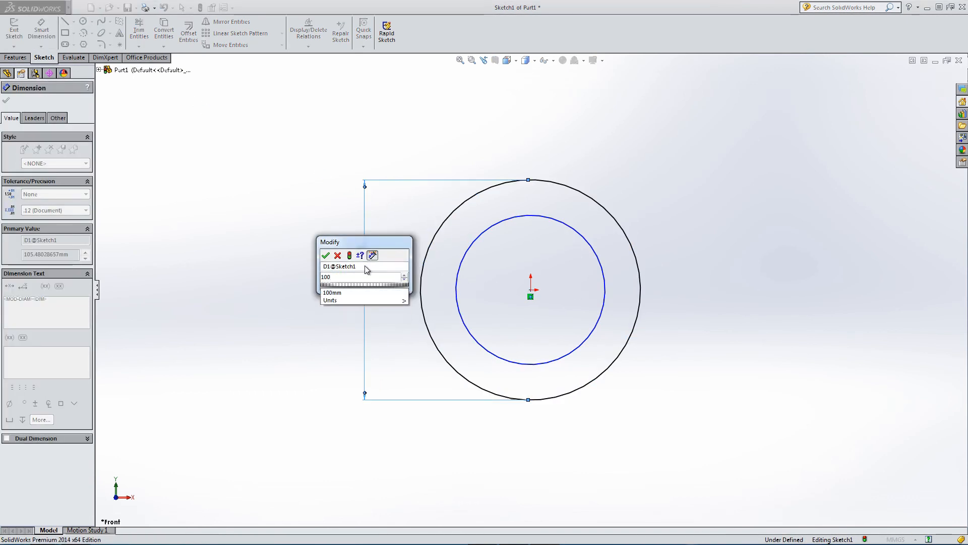
left_click(325, 255)
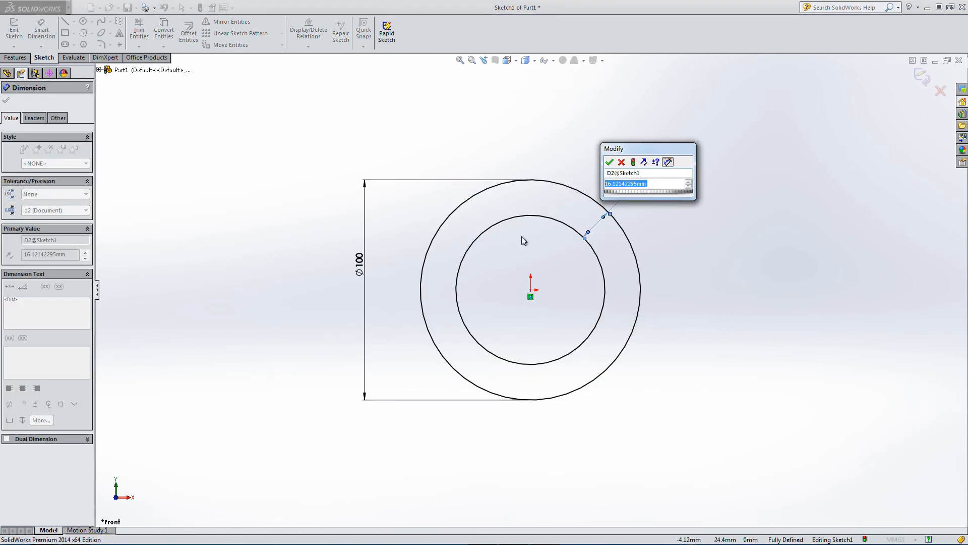
left_click(609, 162)
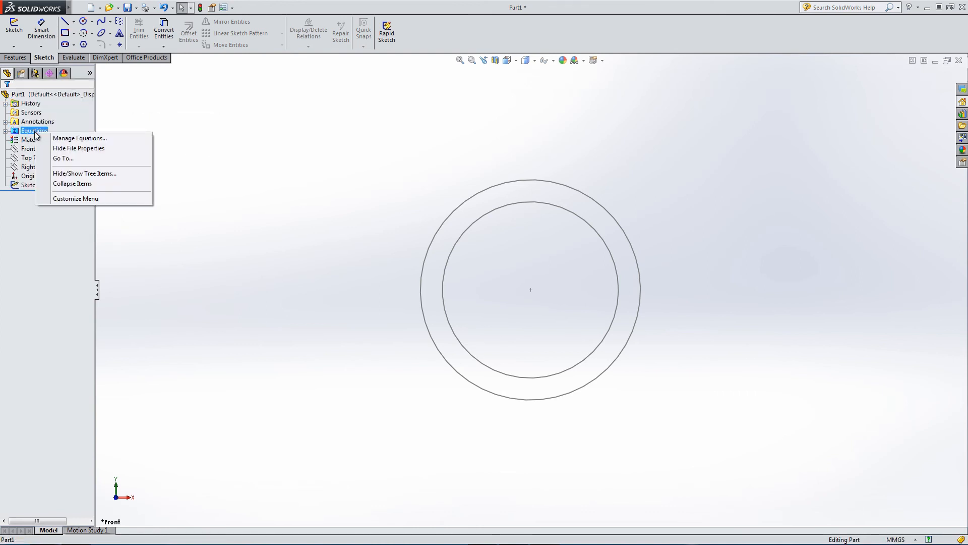
Step: Edit equation D2 to the 100 mm diameter D1 minus 90 and apply it
left_click(79, 138)
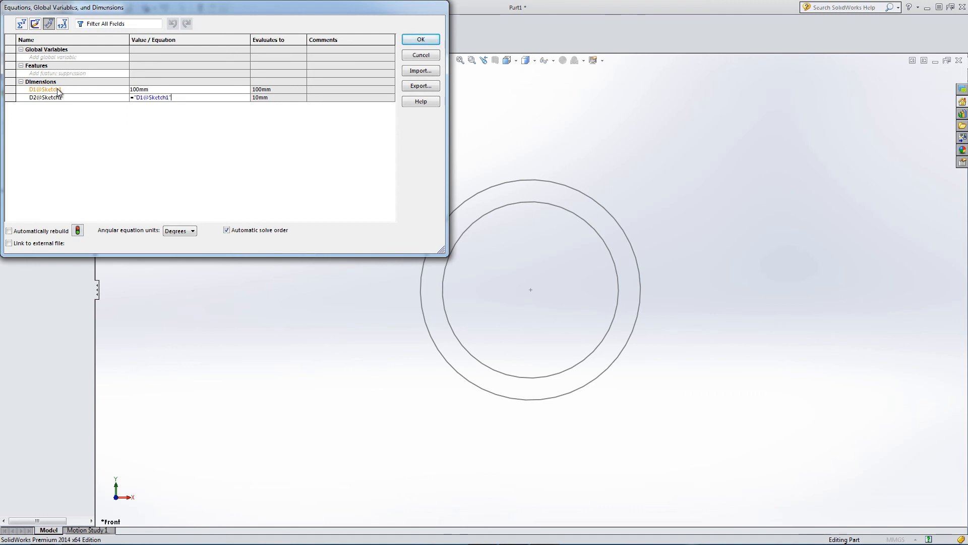
type("-90")
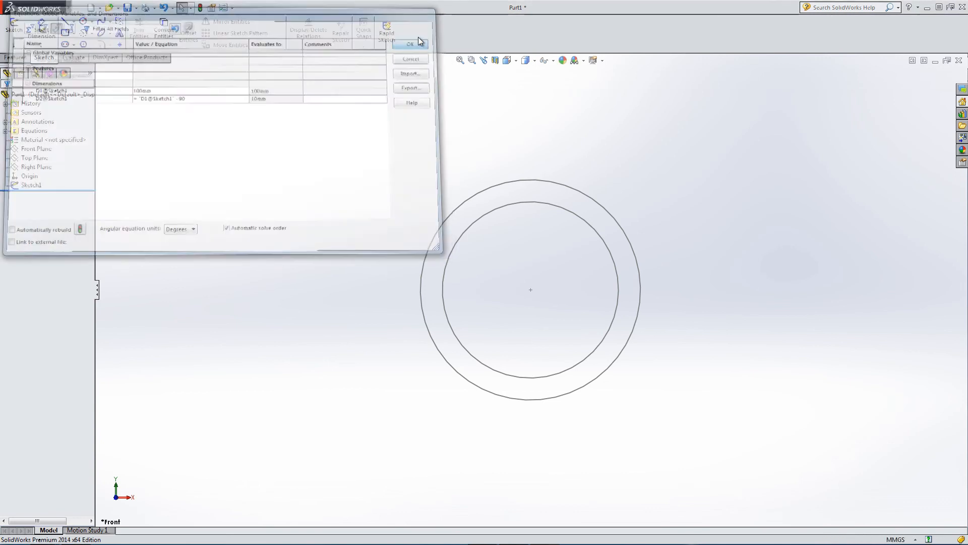
left_click(409, 44)
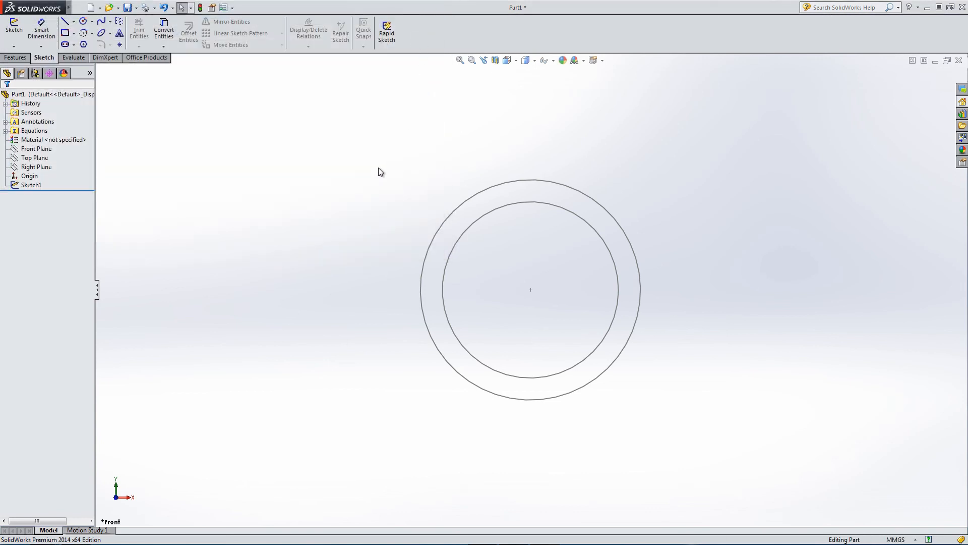
Step: Check Sketch1's dimensions and reopen the Equations to verify D2 evaluates to 10 mm
left_click(31, 185)
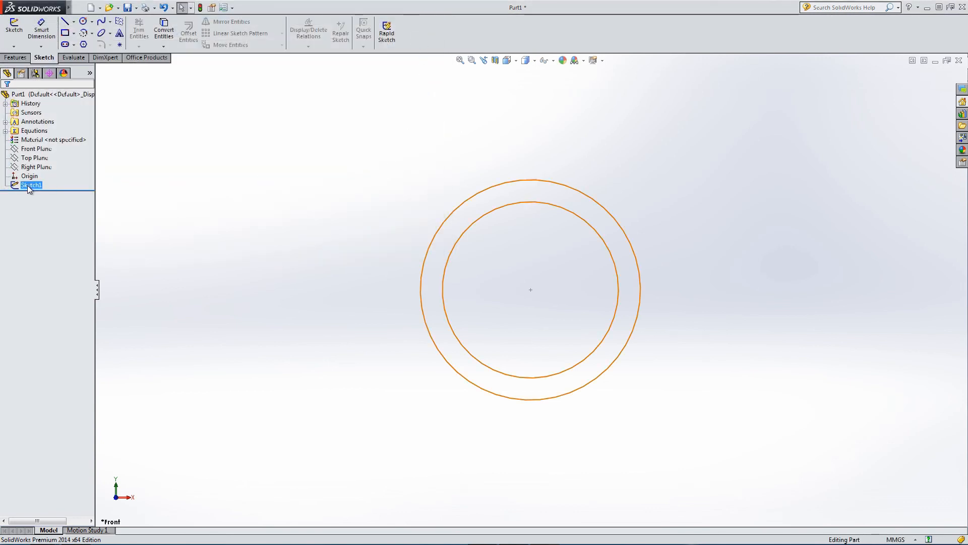
double_click(30, 184)
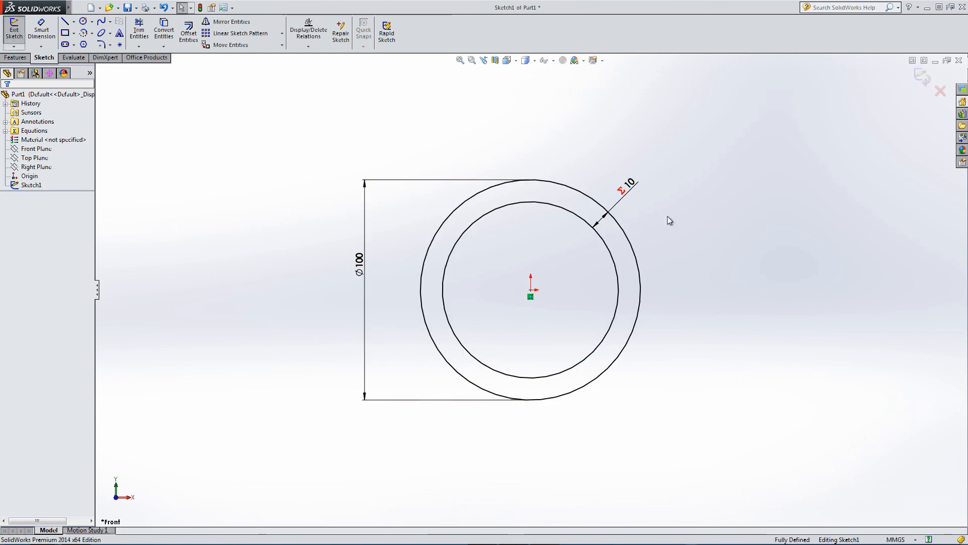
left_click(14, 30)
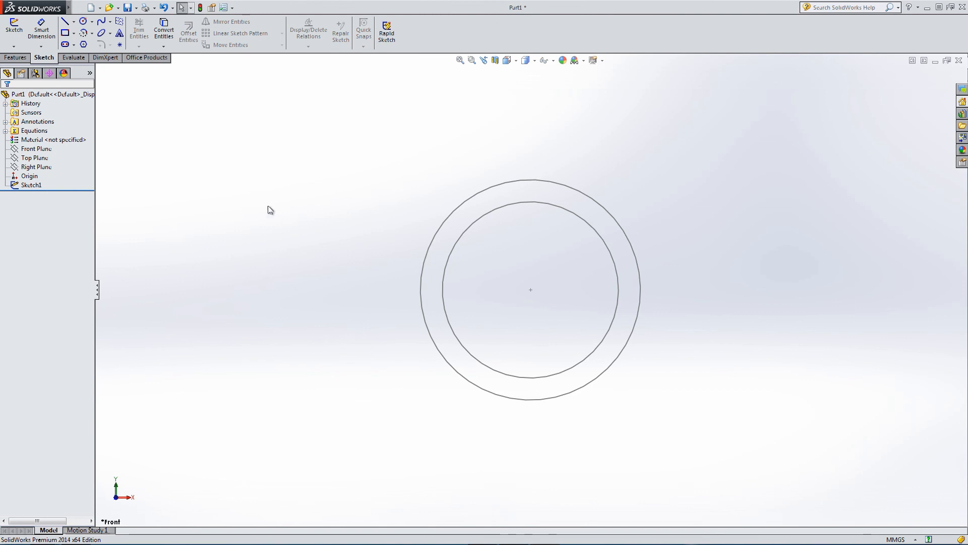
left_click(34, 130)
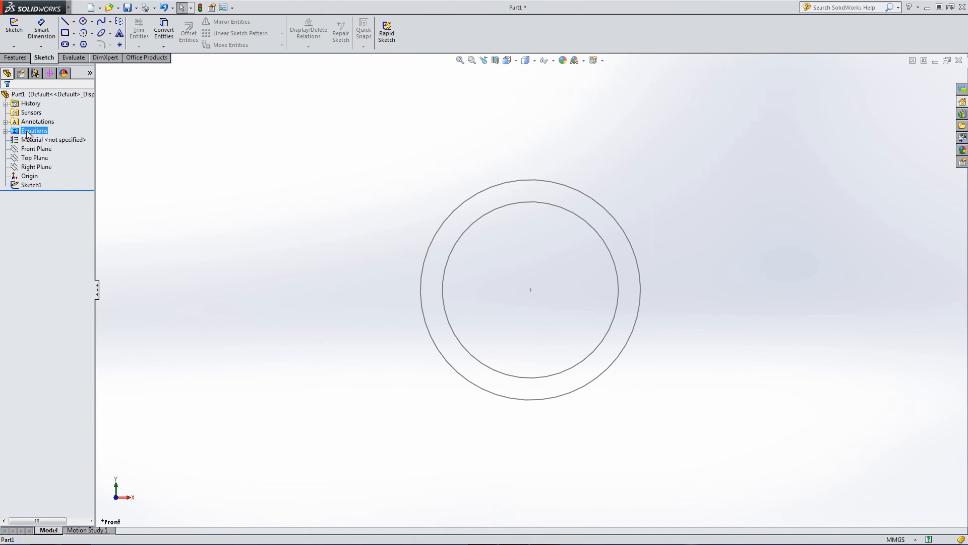
double_click(34, 130)
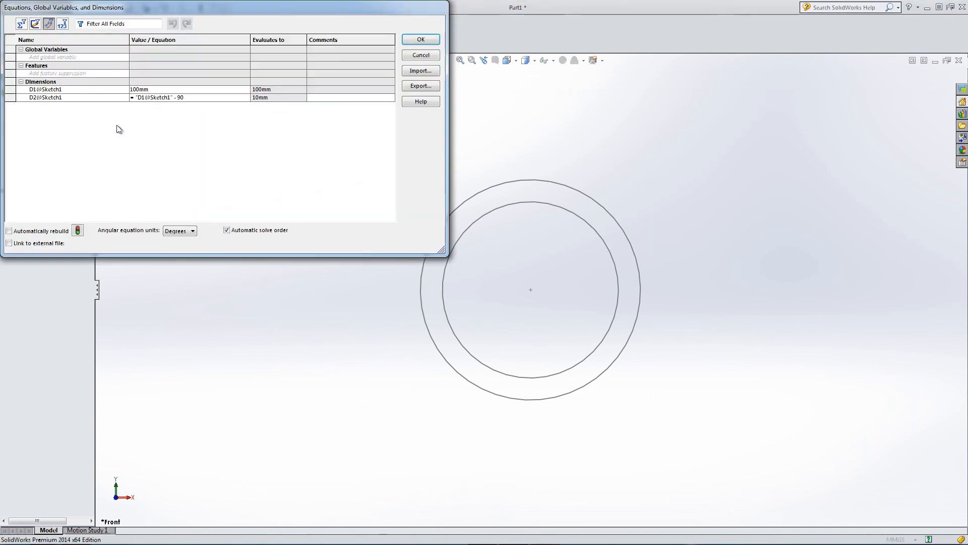
mouse_move(186, 109)
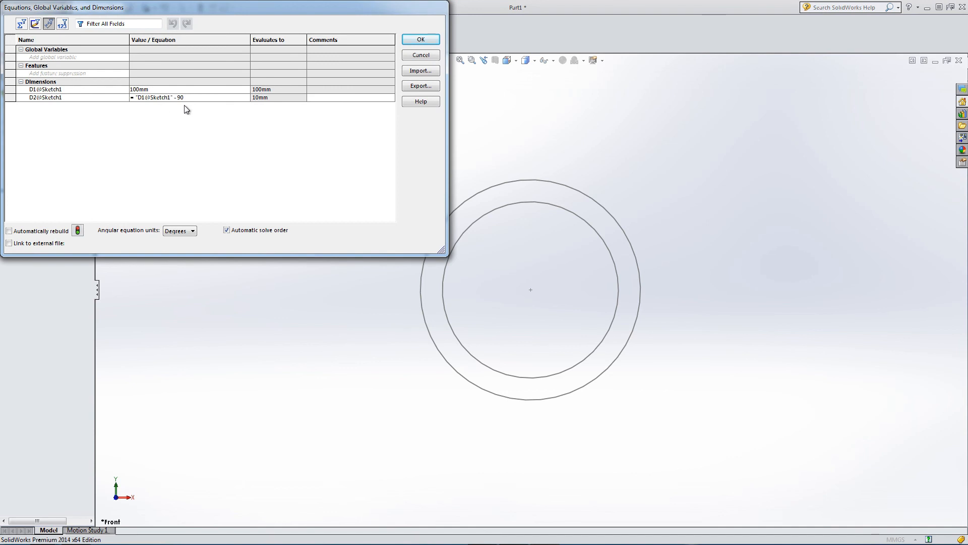
left_click(420, 38)
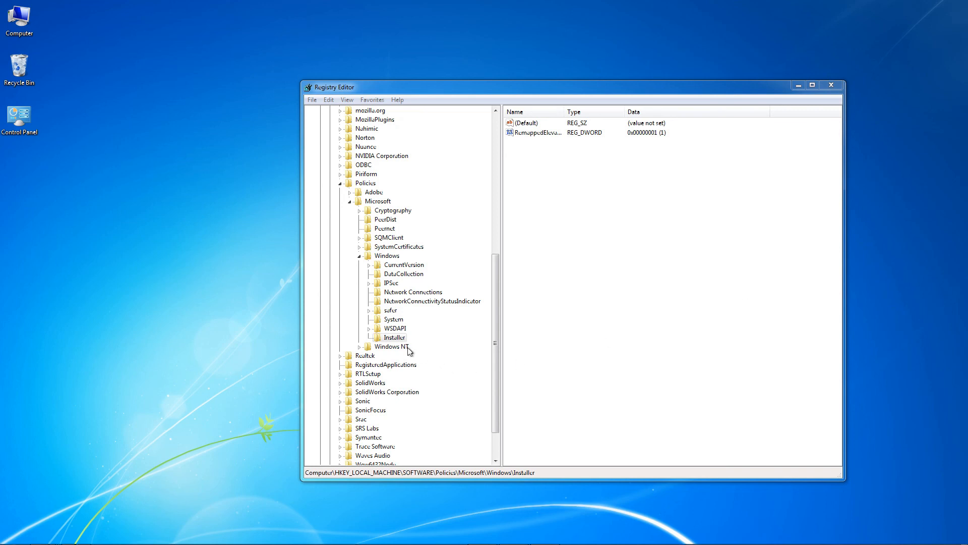
Step: Set the RemappedElevatedProxiesPolicy DWORD under the Installer key back to 0
left_click(394, 337)
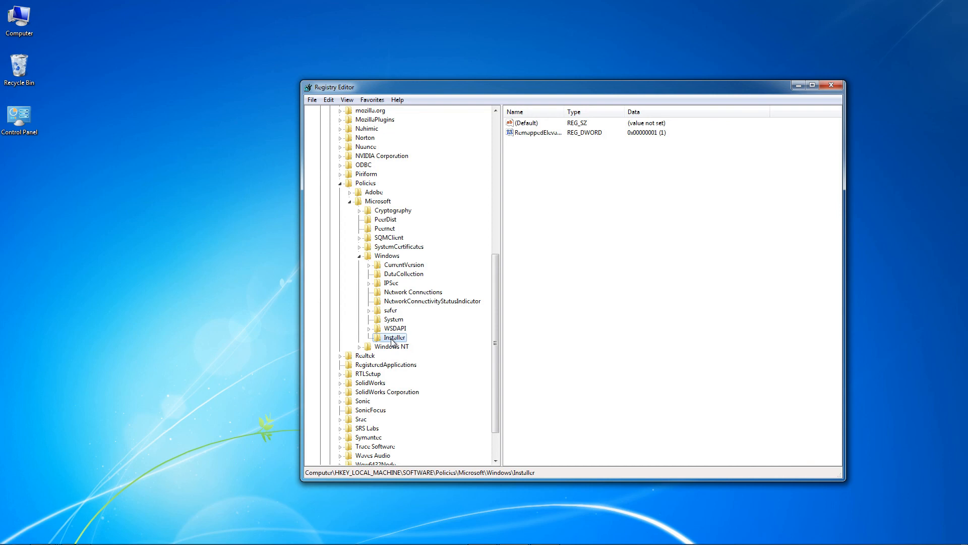
right_click(534, 133)
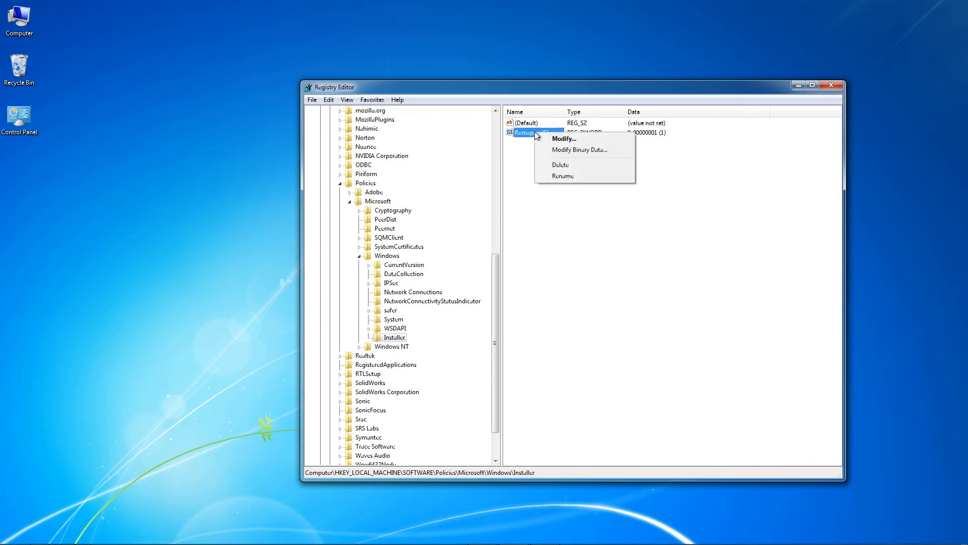
left_click(564, 138)
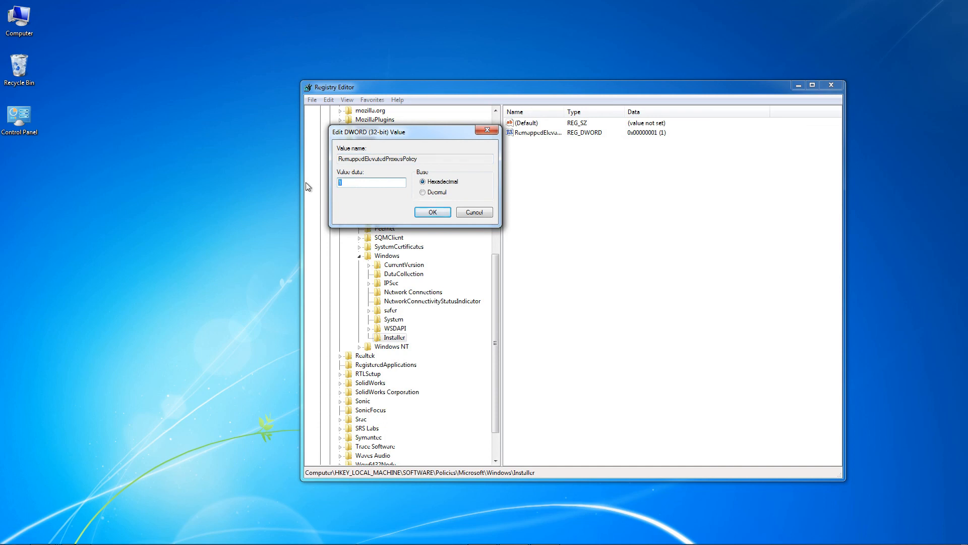
type("0")
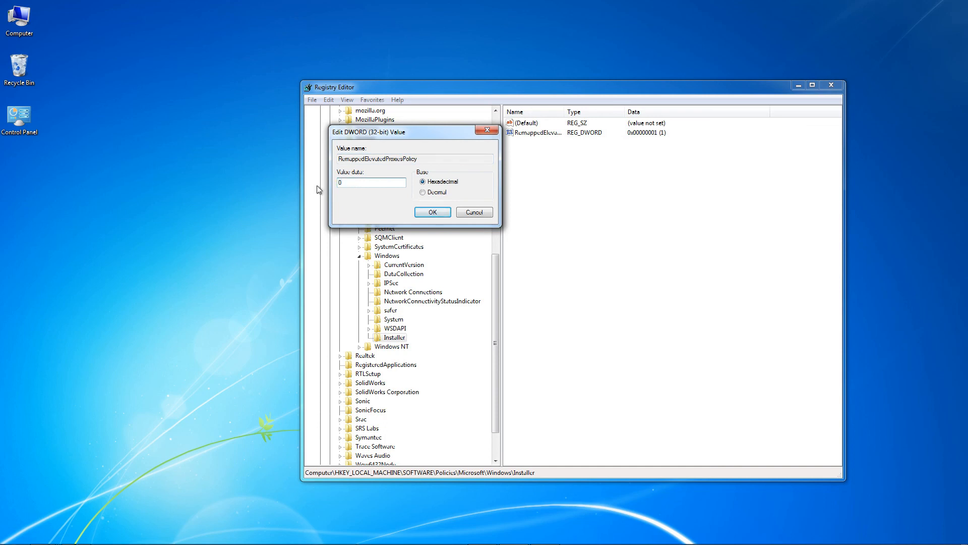
left_click(433, 211)
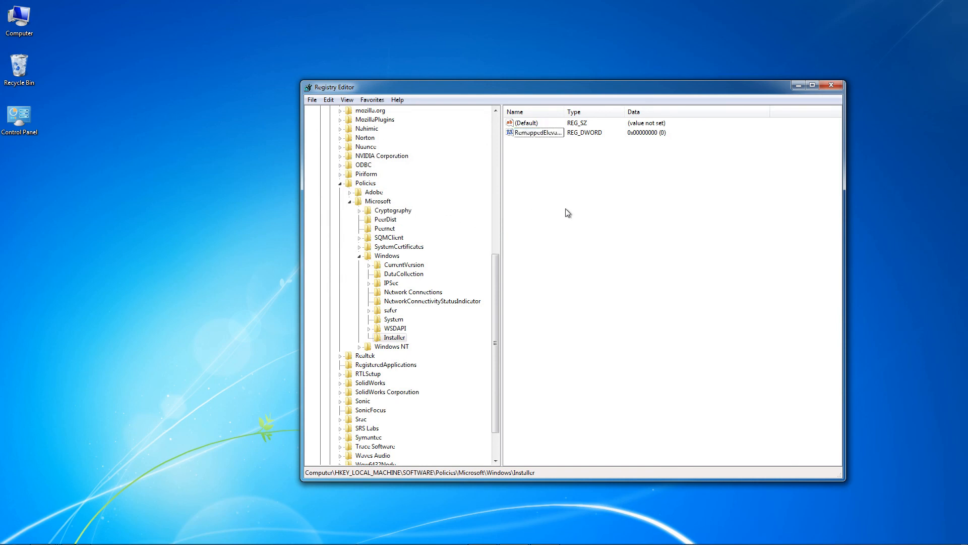
Step: Close Registry Editor and bring the SolidWorks part back to the front
left_click(831, 85)
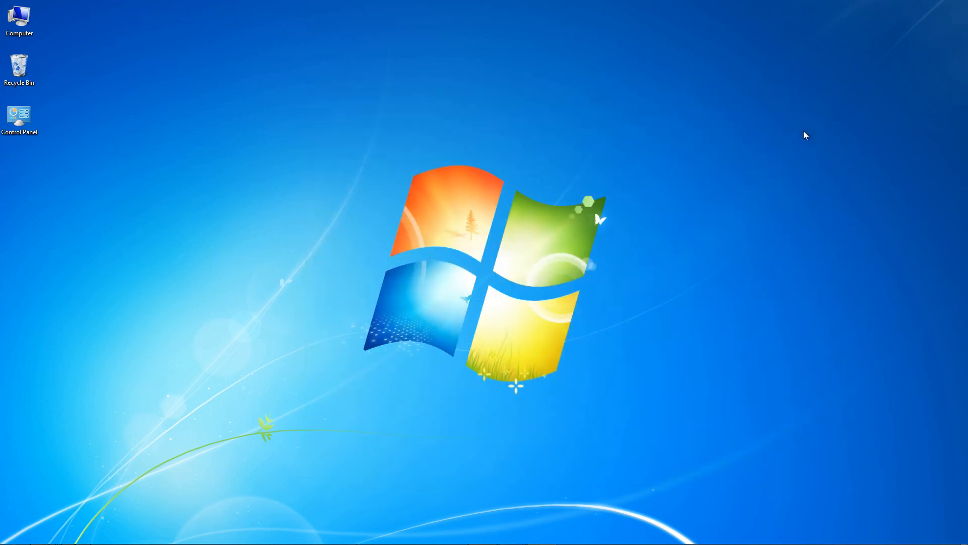
left_click(14, 532)
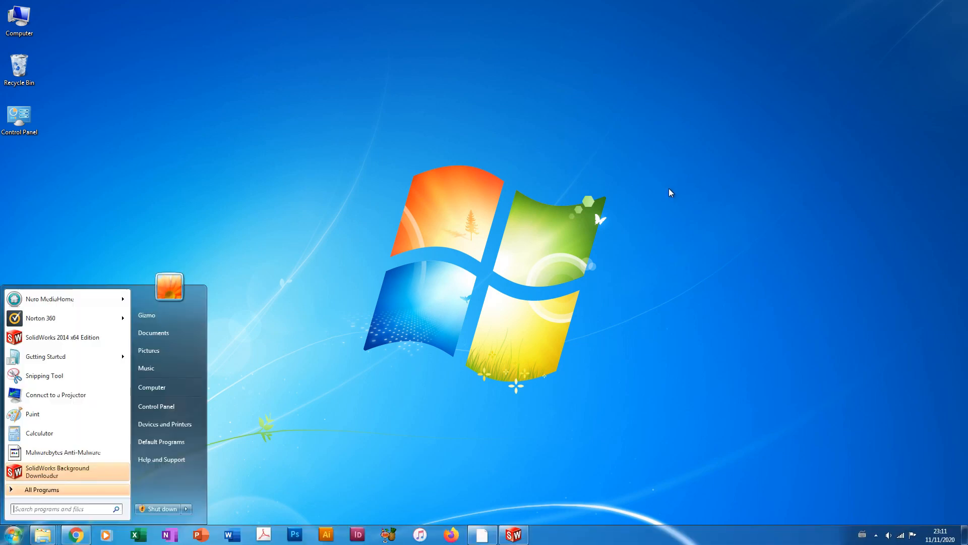
left_click(513, 534)
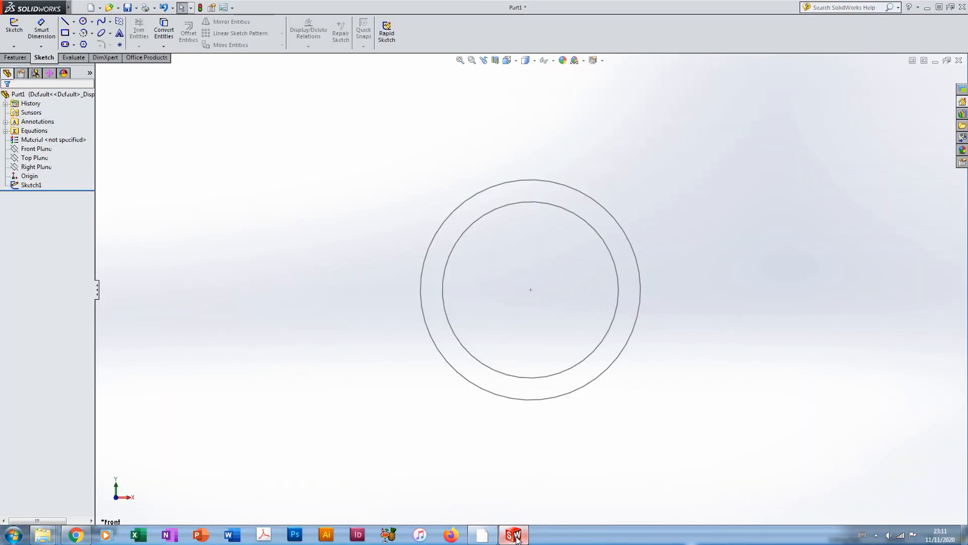